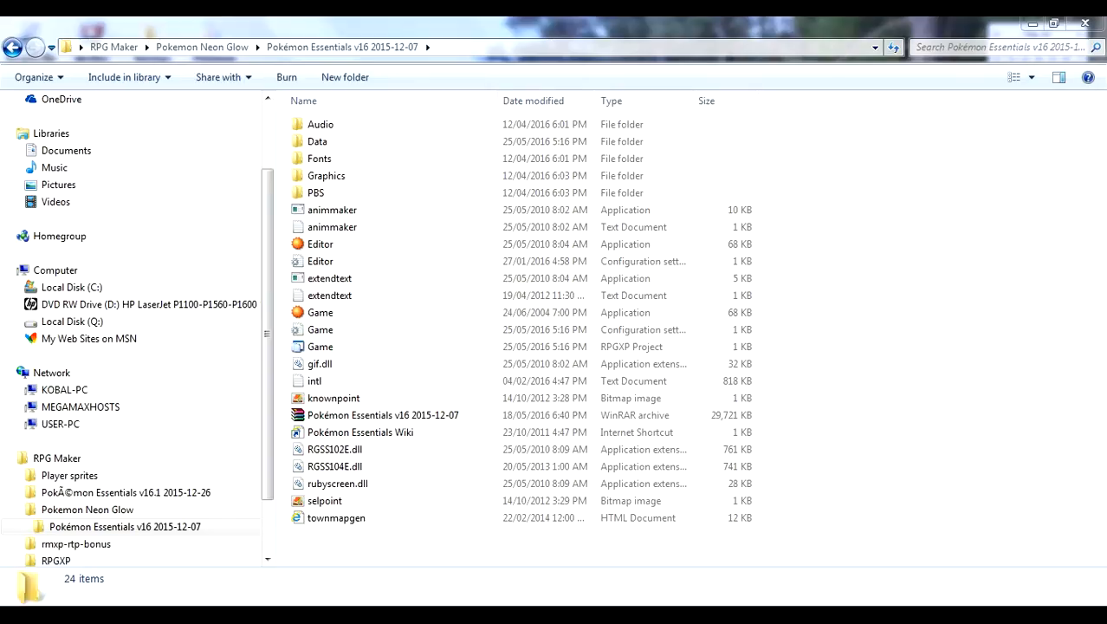
mouse_move(840, 351)
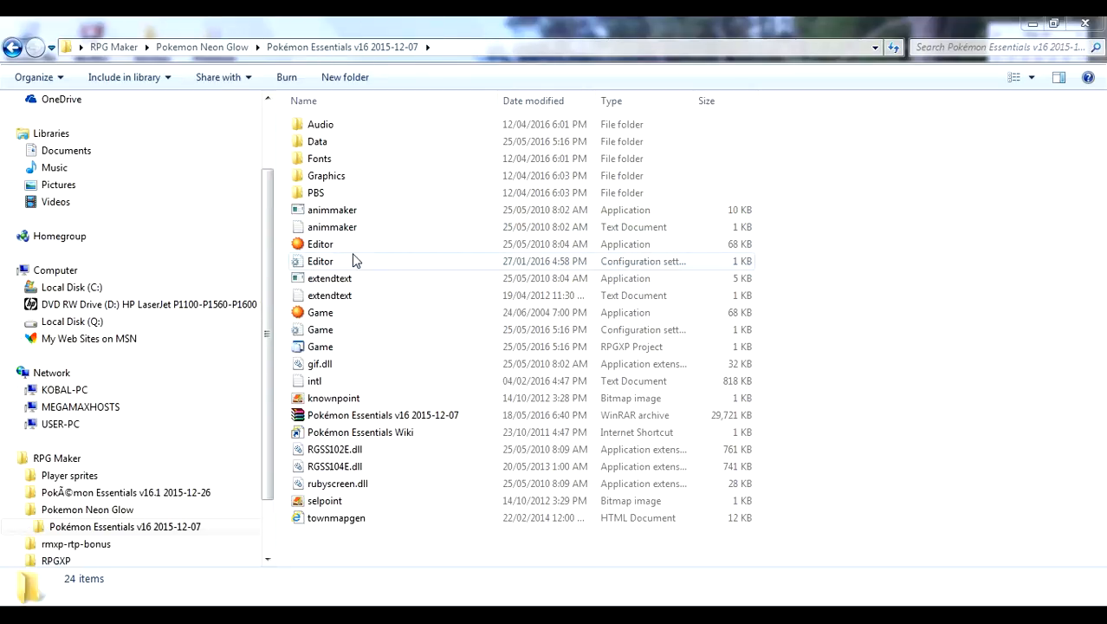
Step: Single out the Editor application in the Pokemon Essentials v16 folder
left_click(320, 243)
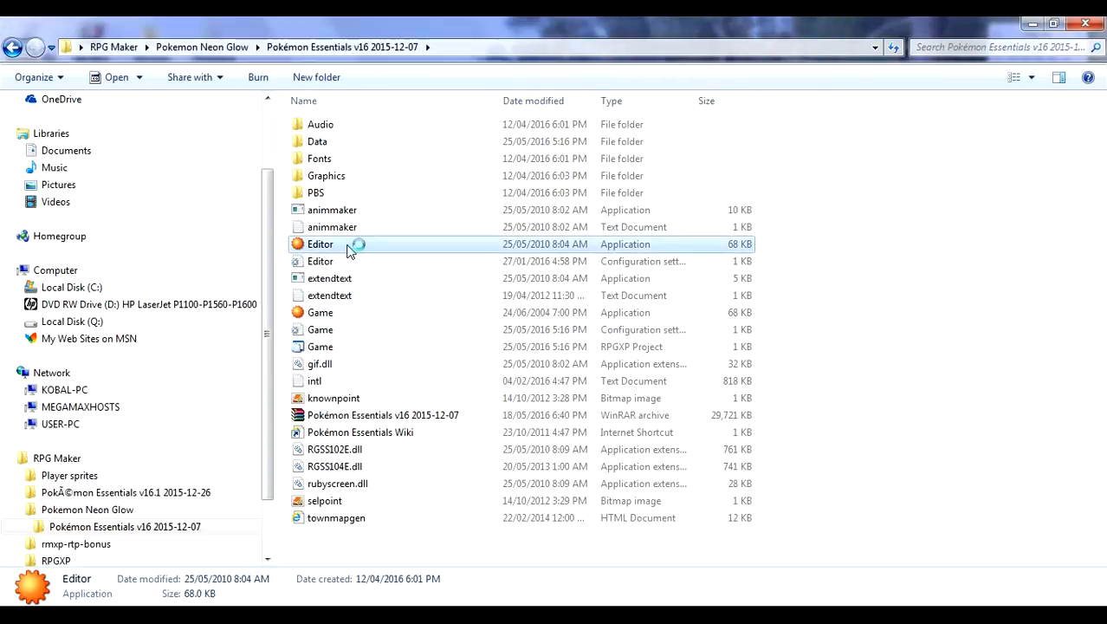
Step: Launch Editor.exe so the Pokemon Neon Glow editor window appears
double_click(321, 243)
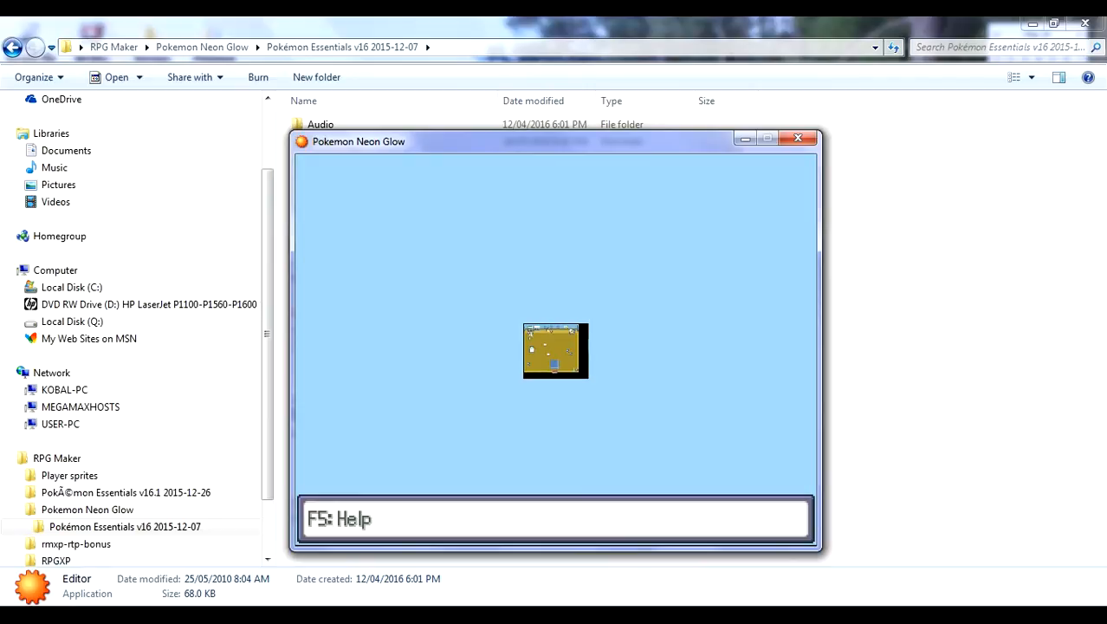
Step: Show the connected map view with F5 to reach Rocky Forest Up Left
key("f5")
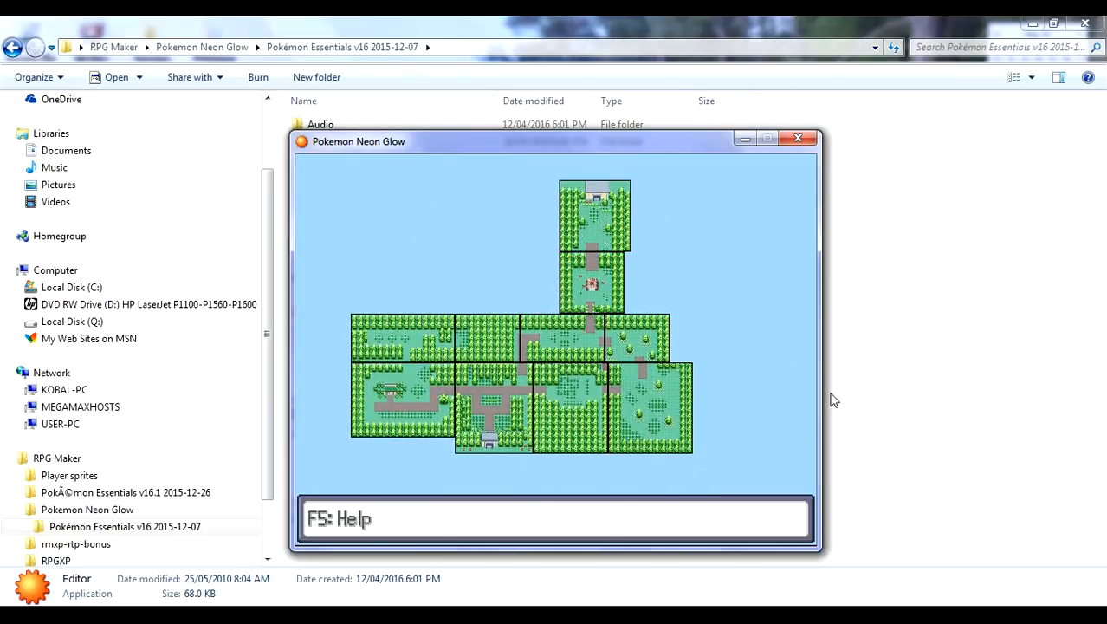
mouse_move(704, 416)
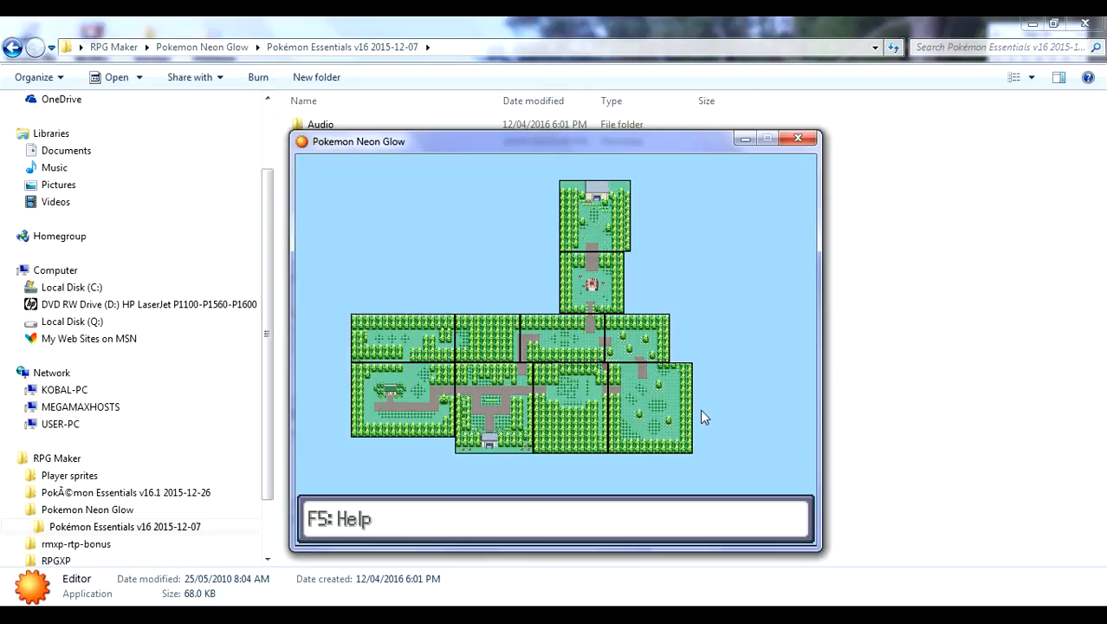
mouse_move(805, 478)
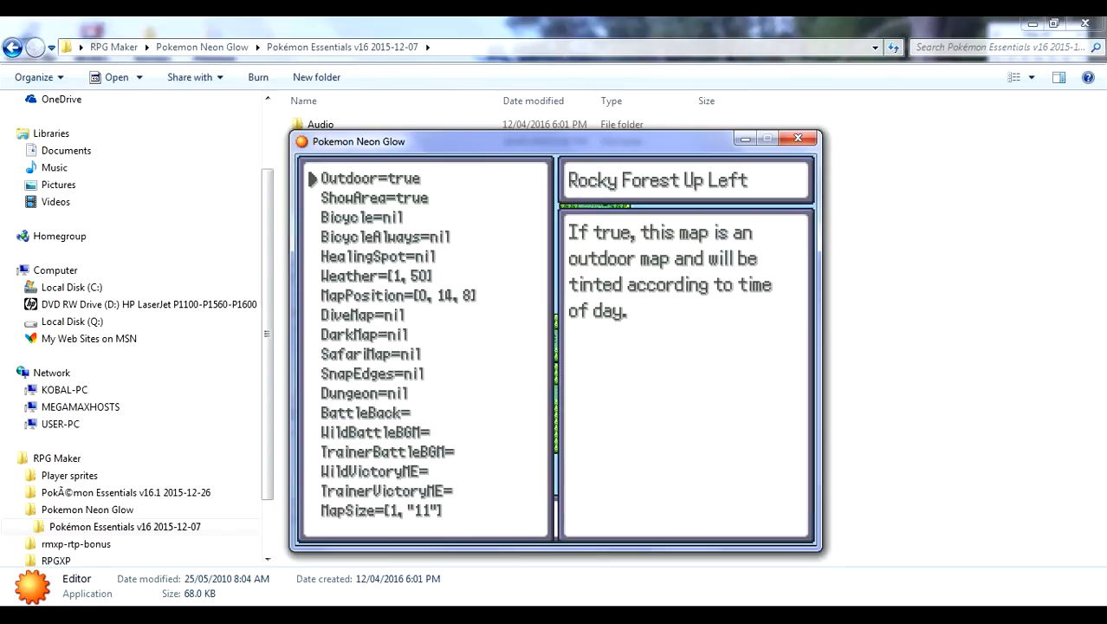
Step: Set ShowArea to false and Bicycle to true, browse past Weather to SafariMap, and close metadata
left_click(374, 198)
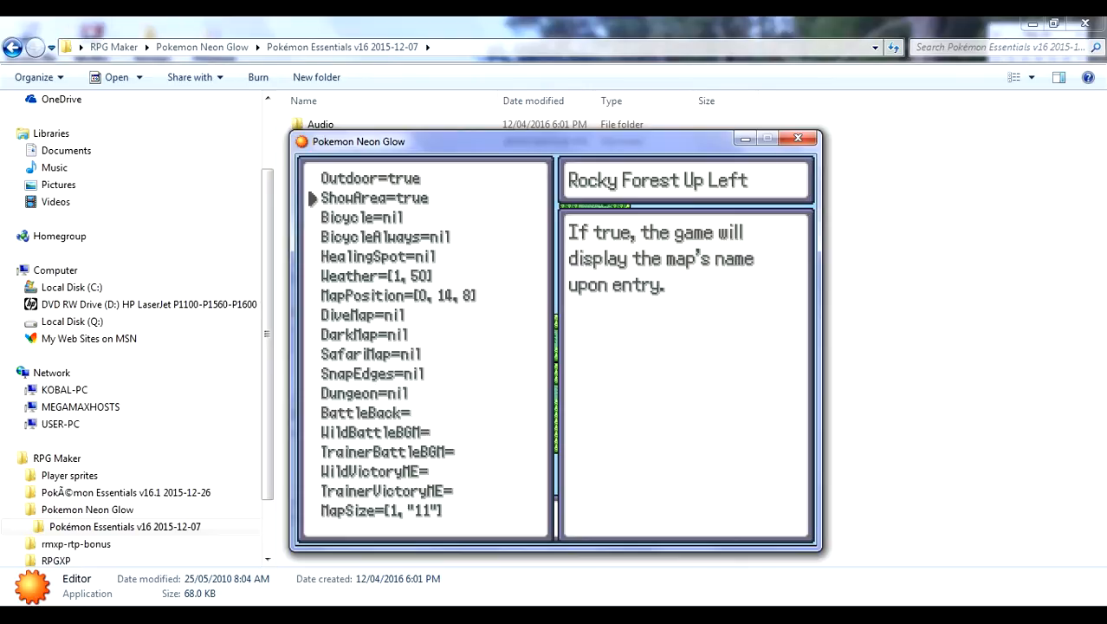
left_click(371, 177)
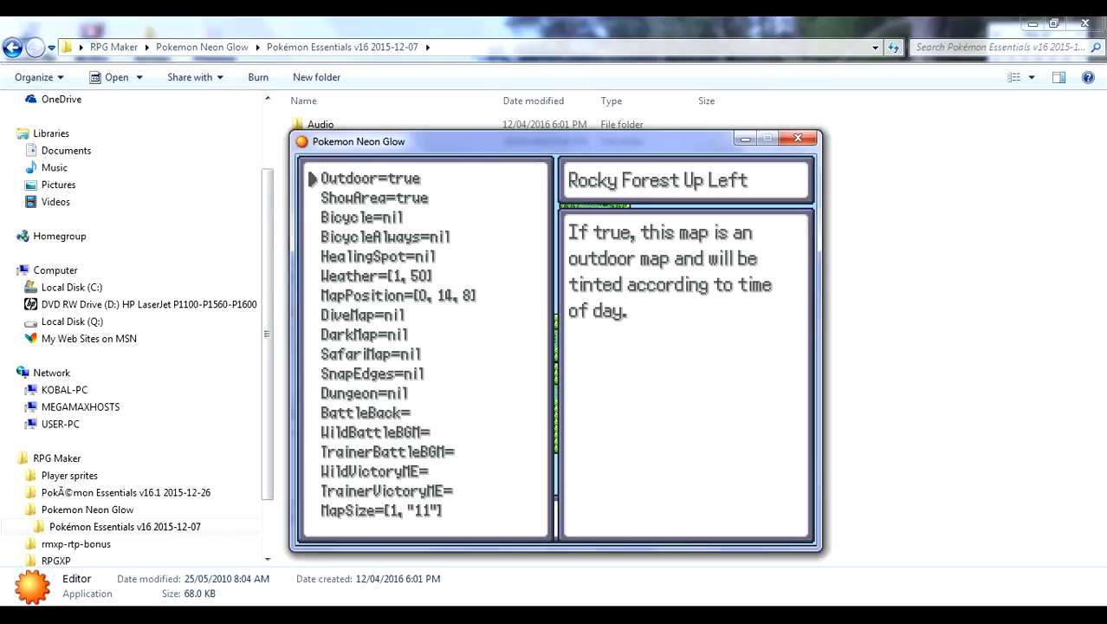
left_click(375, 198)
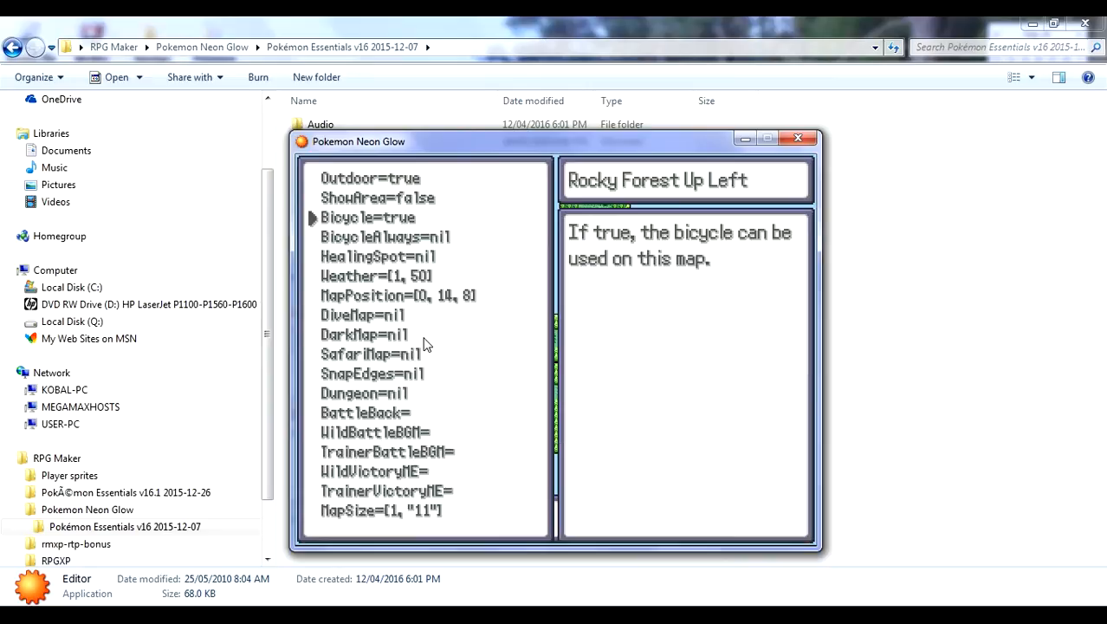
left_click(376, 275)
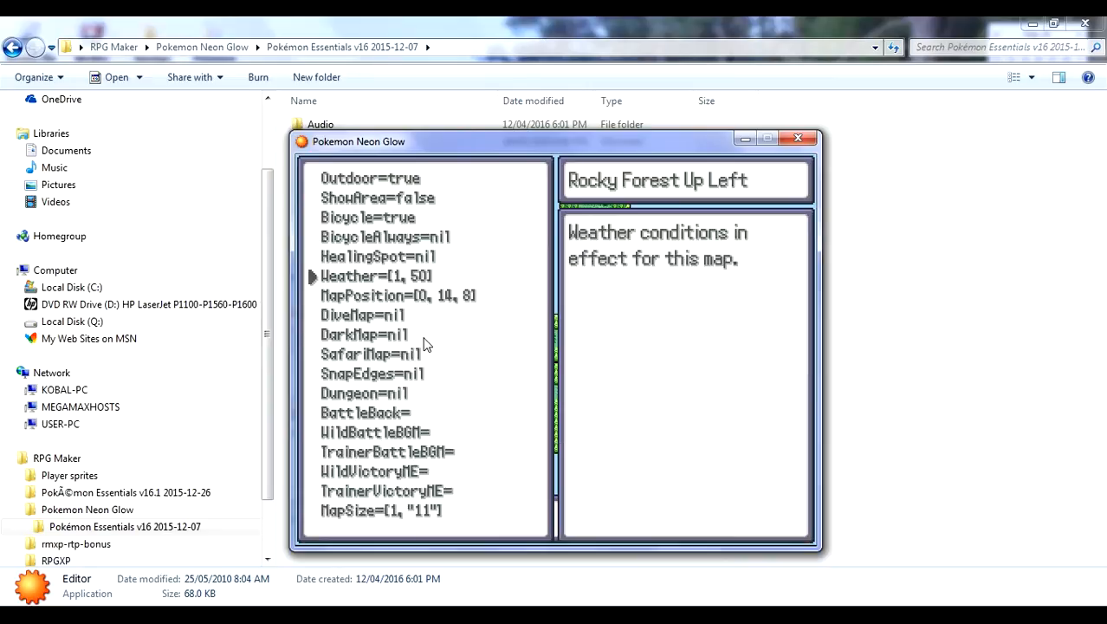
left_click(364, 335)
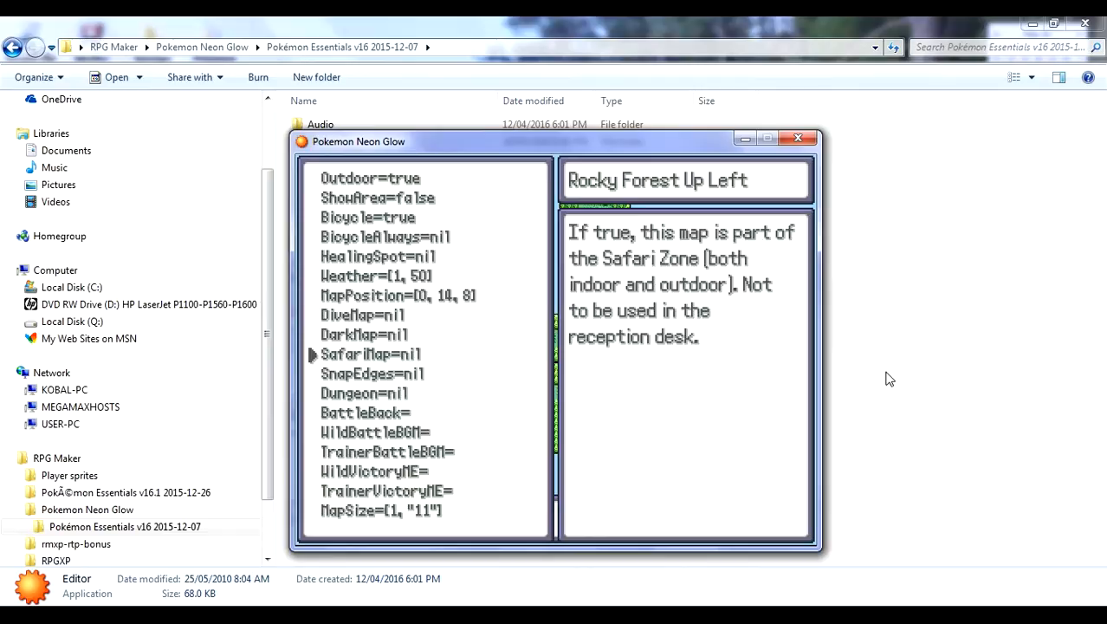
left_click(364, 412)
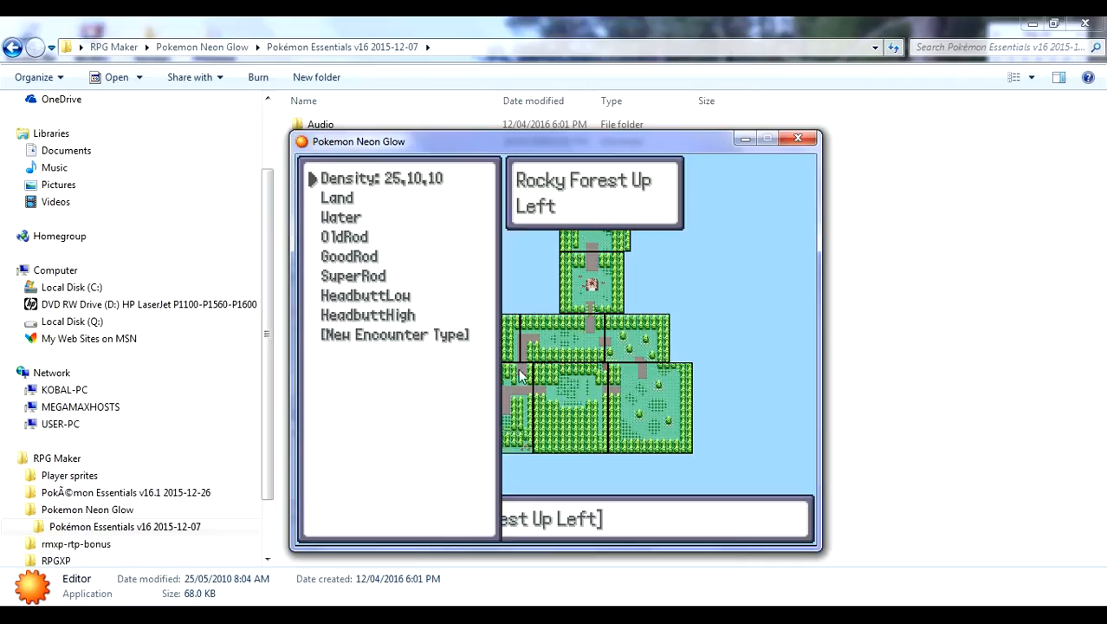
mouse_move(846, 279)
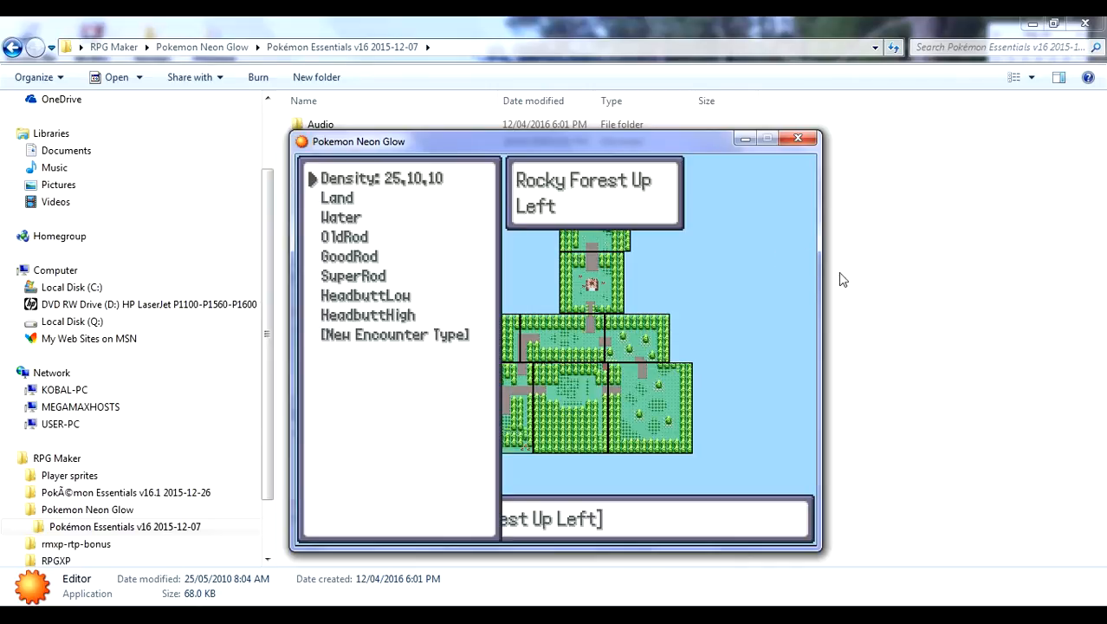
mouse_move(884, 299)
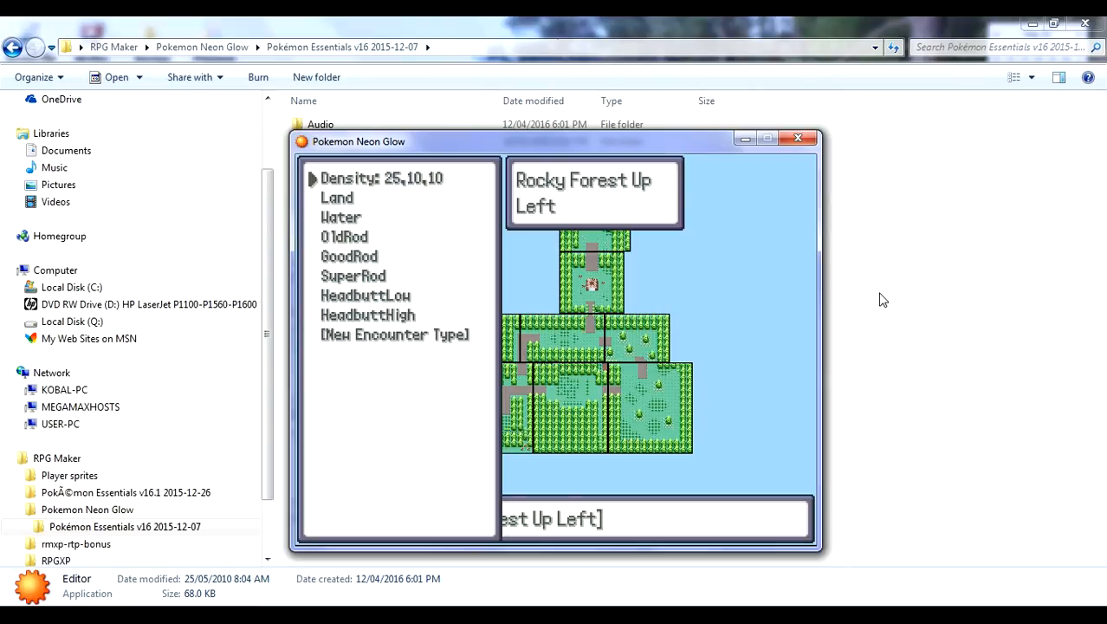
Step: Move to the OldRod encounter type and open its slots for editing
left_click(368, 316)
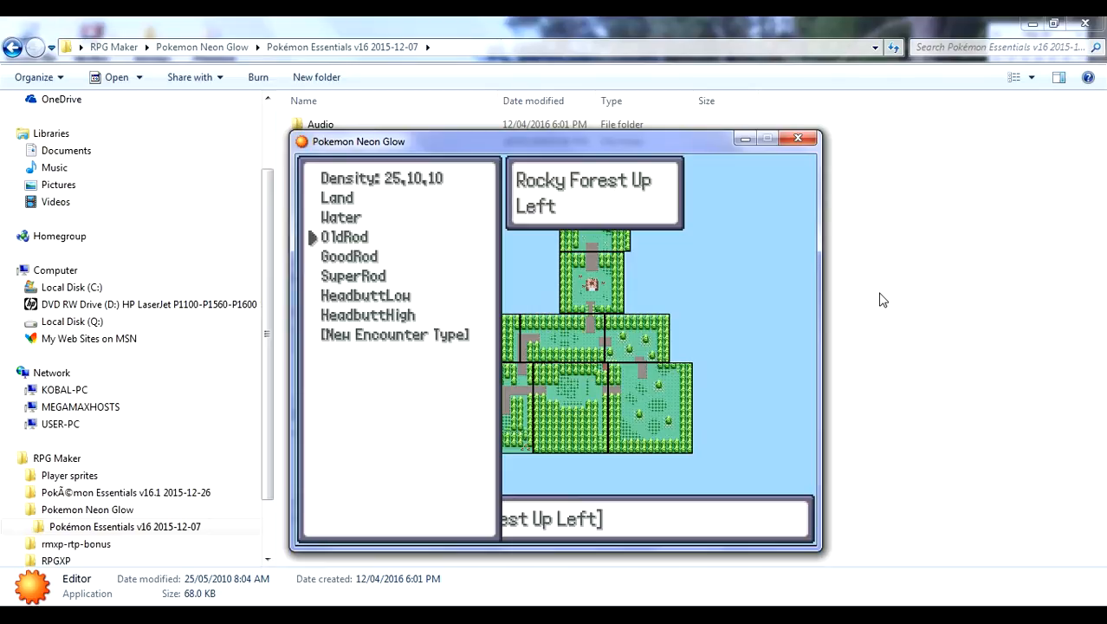
left_click(350, 256)
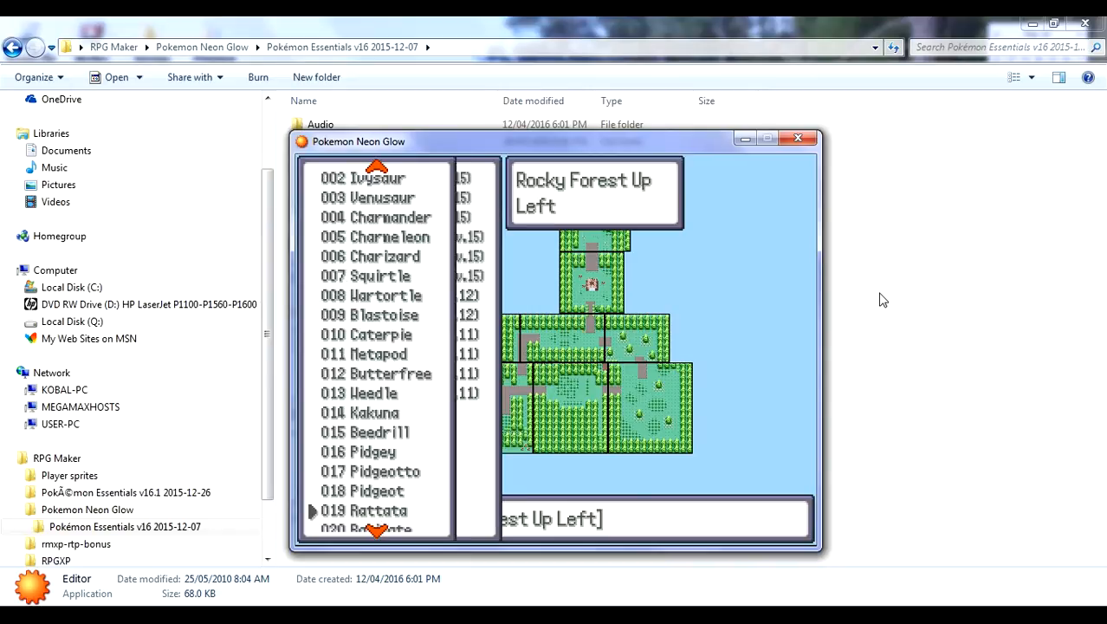
Step: Scroll the OldRod species list down toward entry 681 Biltam
scroll("down", 3)
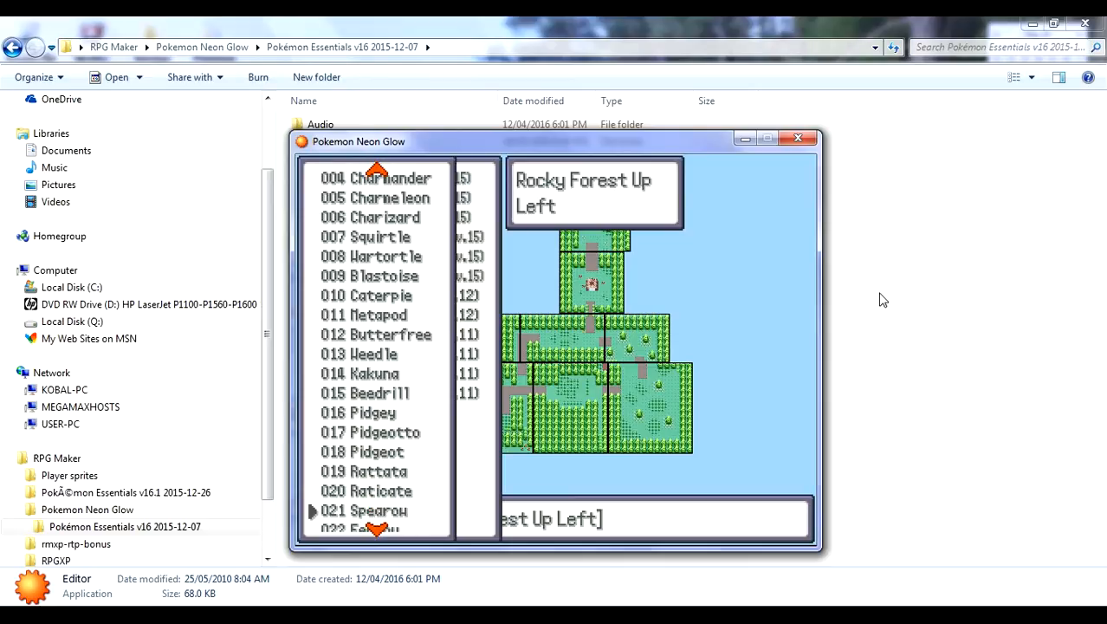
scroll("down", 3)
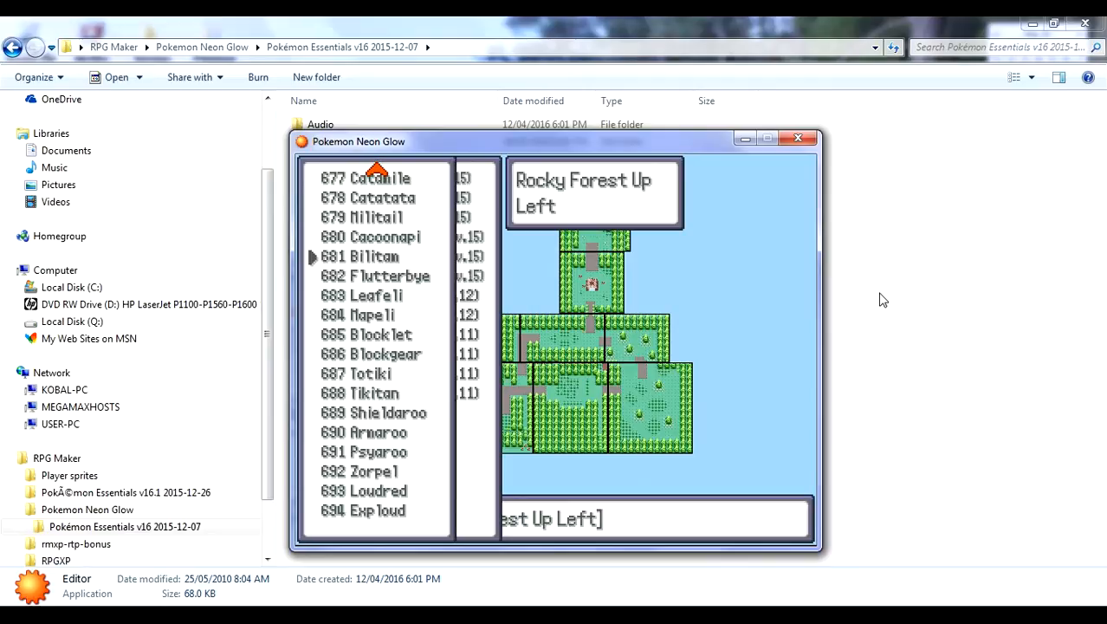
left_click(372, 276)
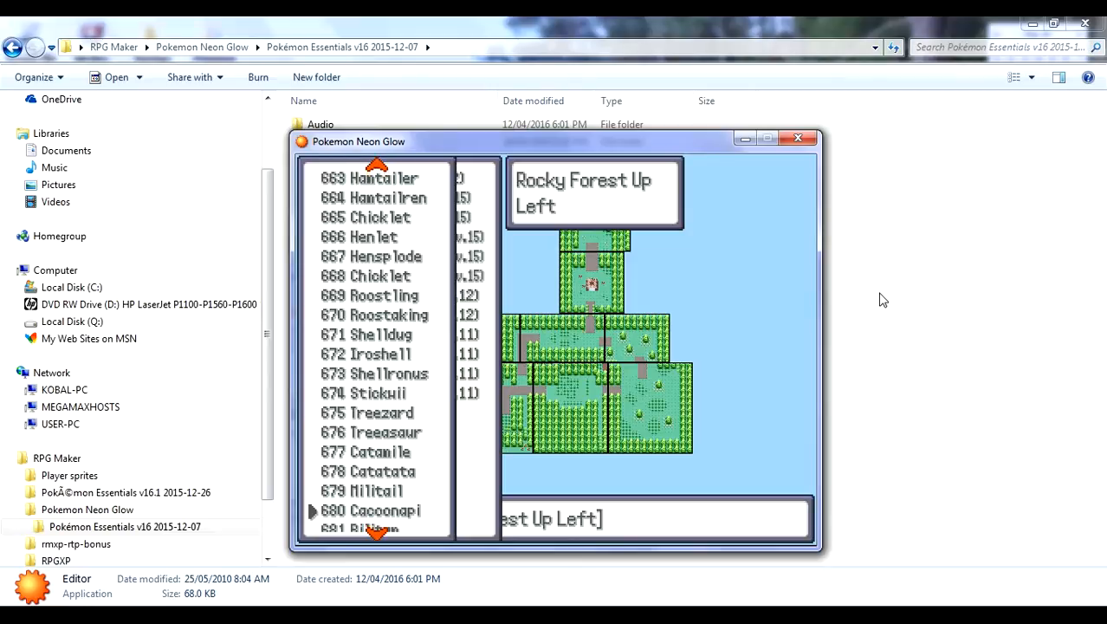
scroll("down", 3)
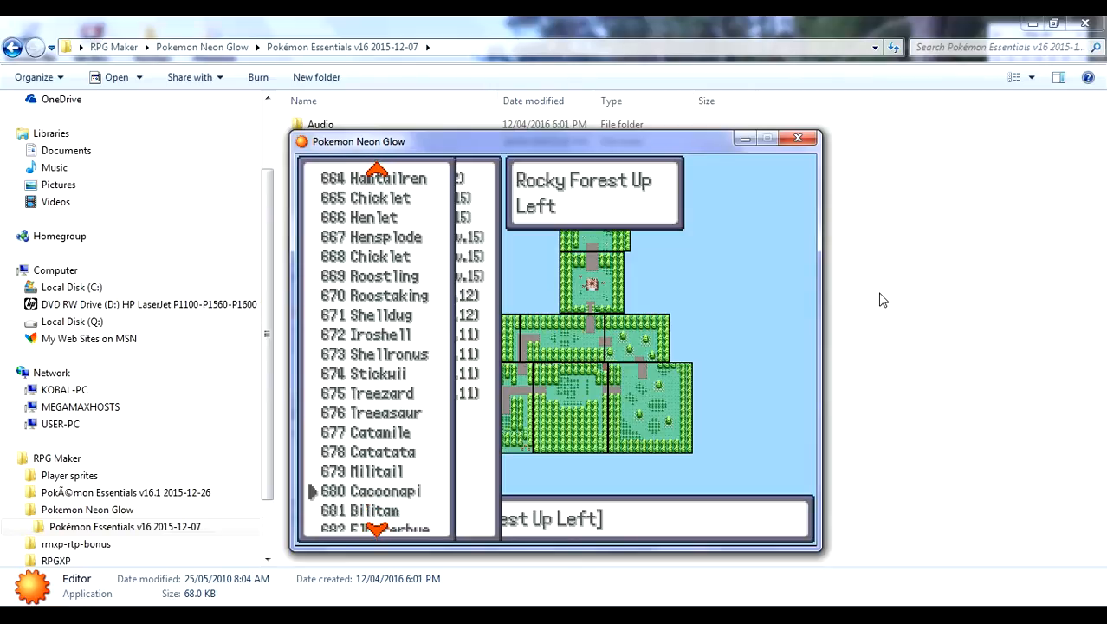
scroll("down", 3)
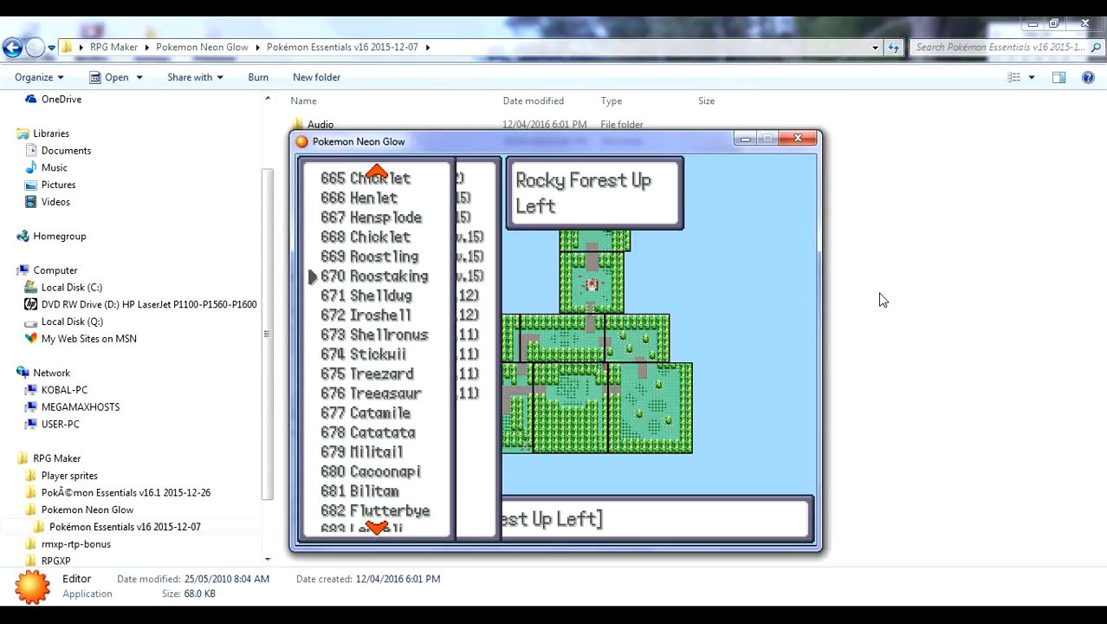
scroll("up", 3)
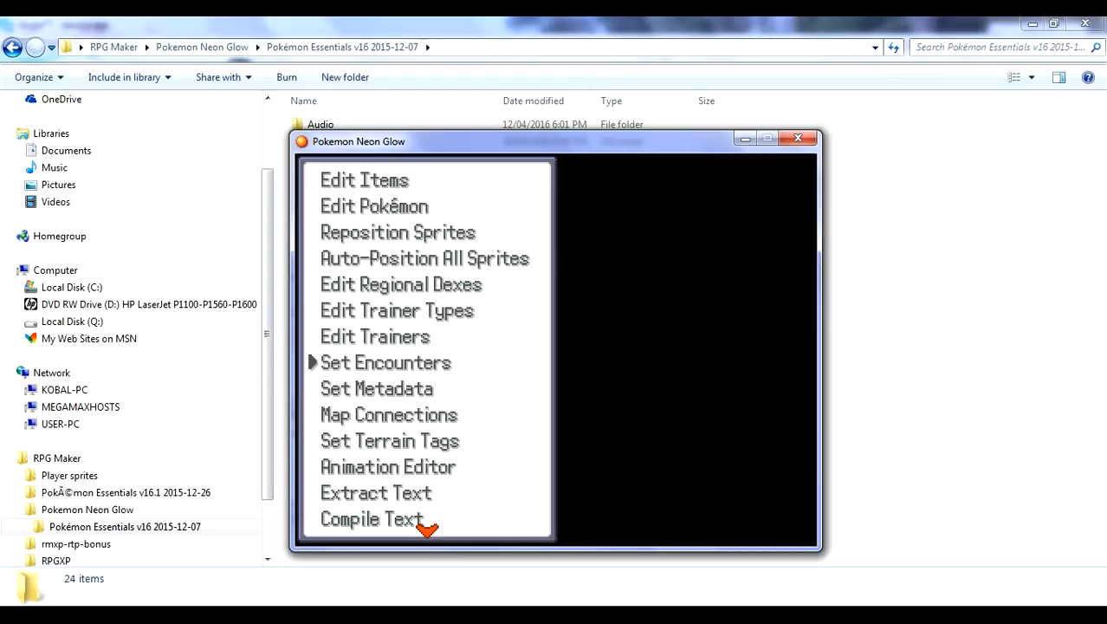
Step: Reopen Set Encounters for Rocky Forest Up Left showing density 25,10,10
left_click(385, 362)
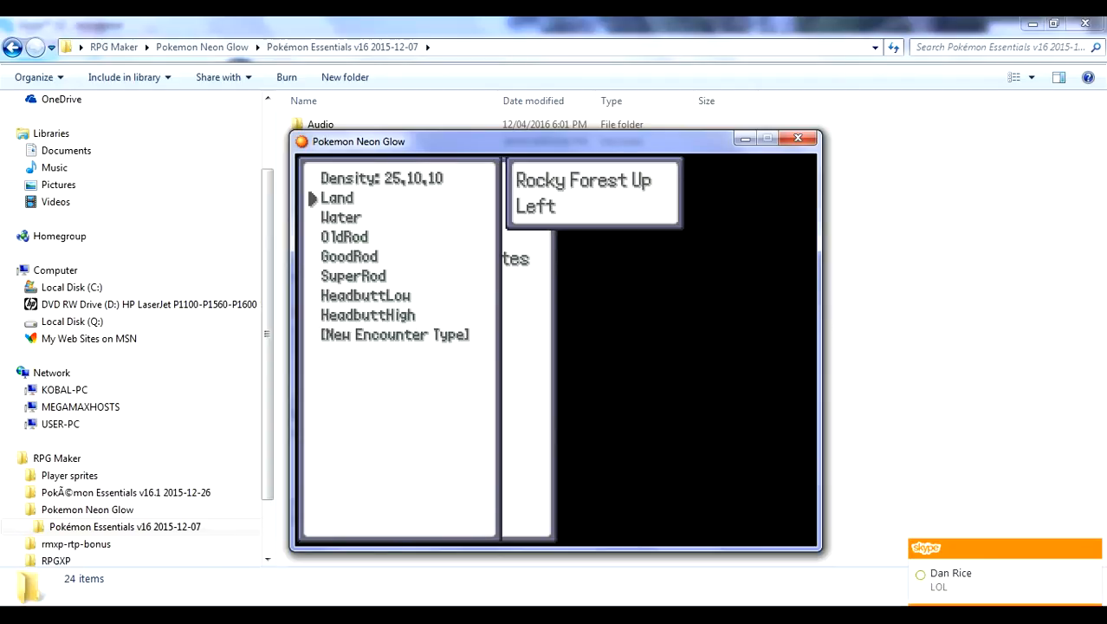
Step: Replace the Land 20% Lv.12–15 Octoswag slot with 659 Peccilo
left_click(312, 198)
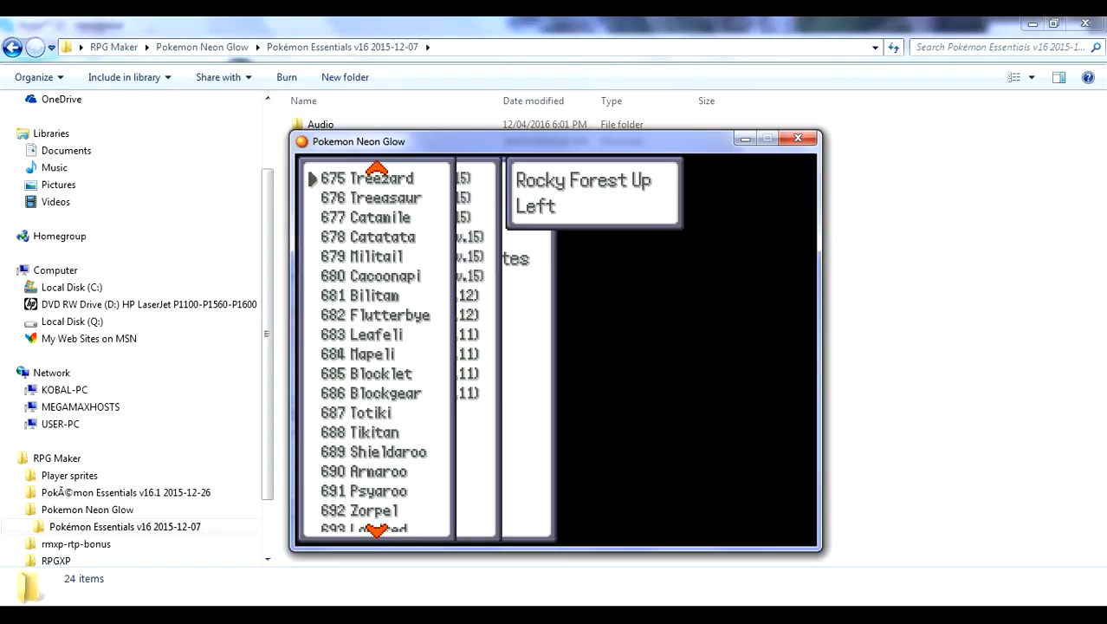
scroll("up", 3)
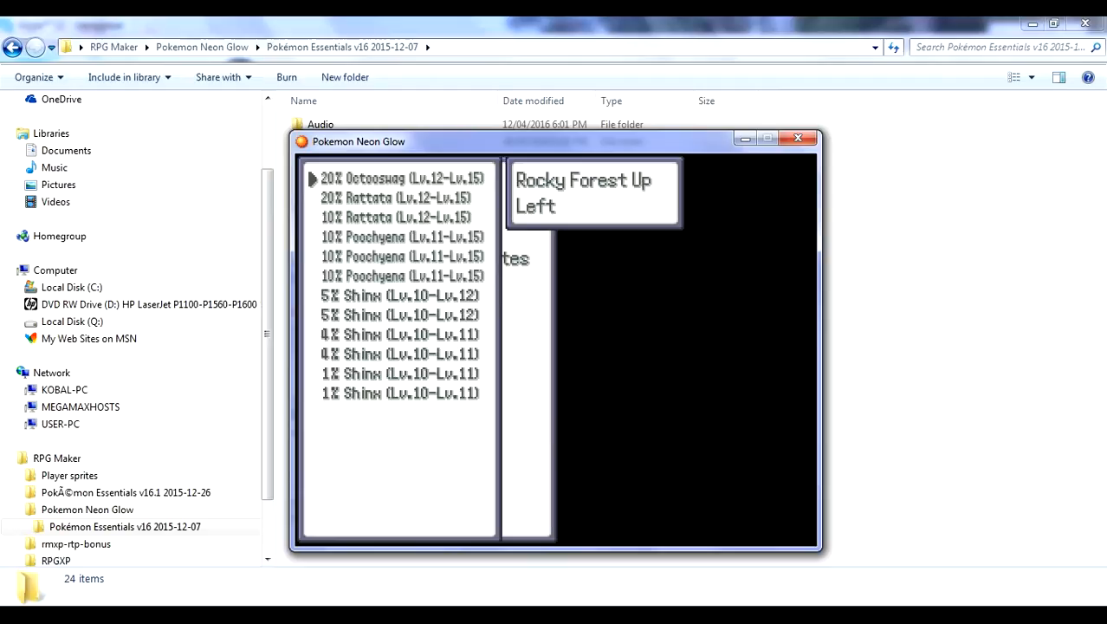
left_click(395, 198)
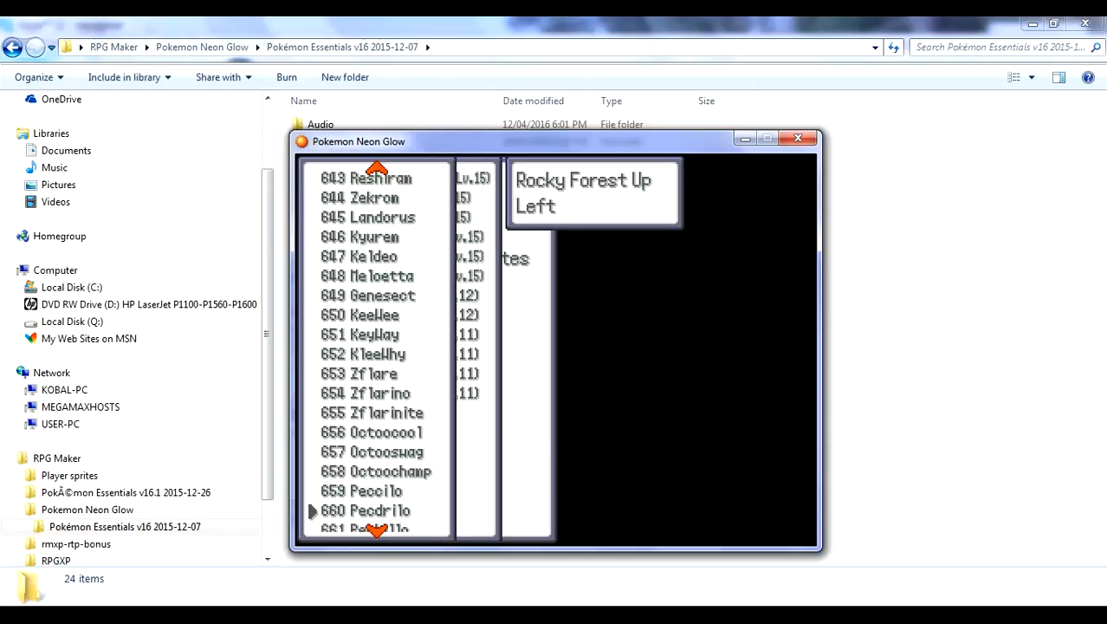
scroll("down", 3)
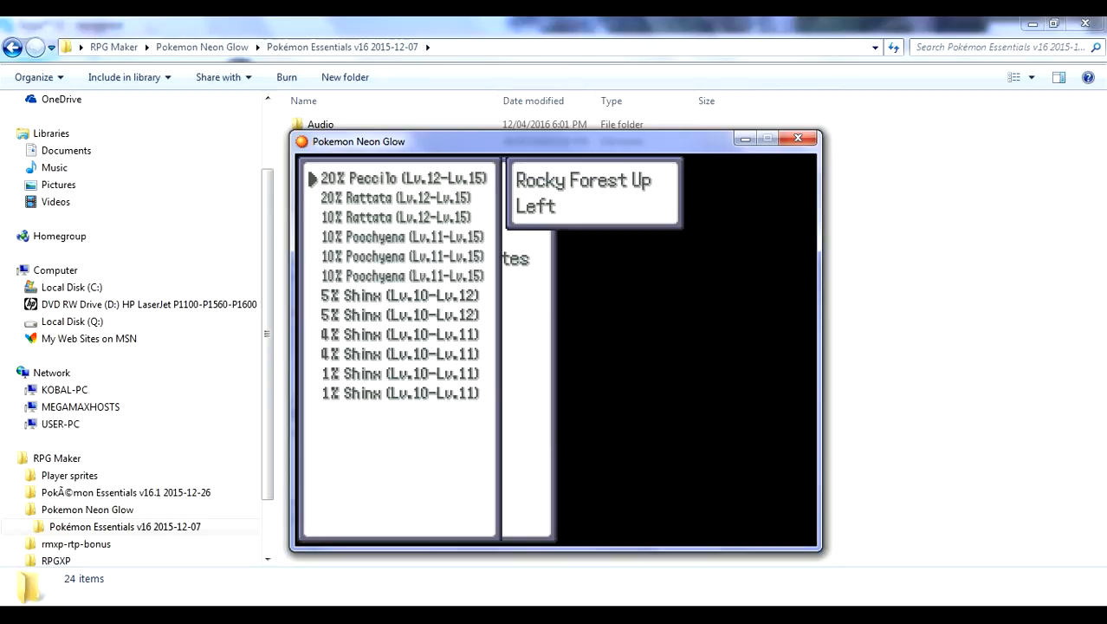
left_click(398, 197)
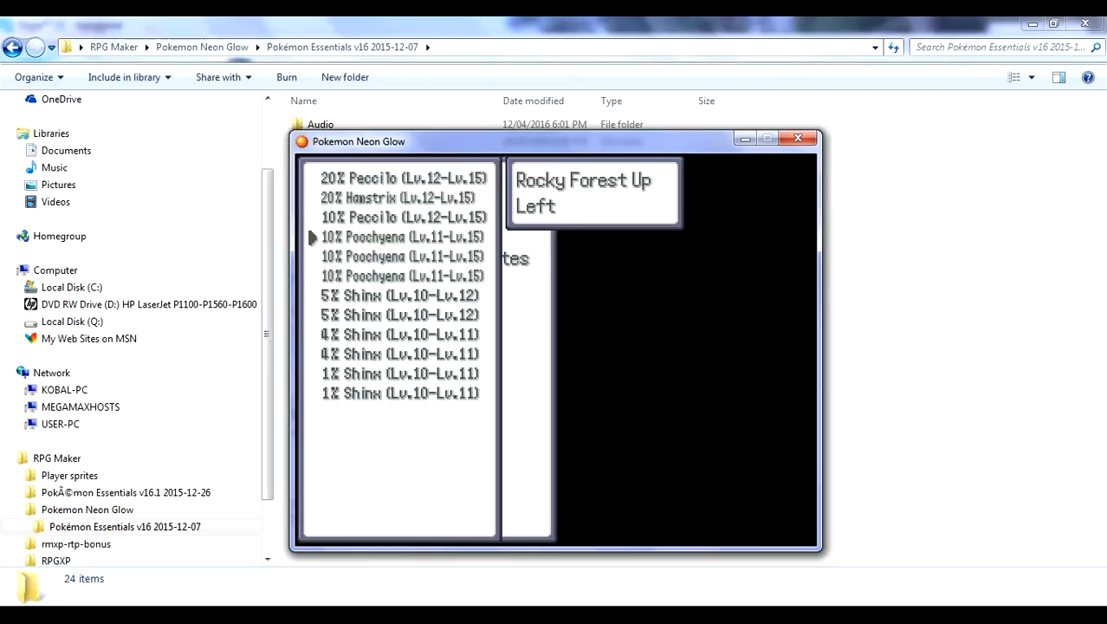
mouse_move(388, 326)
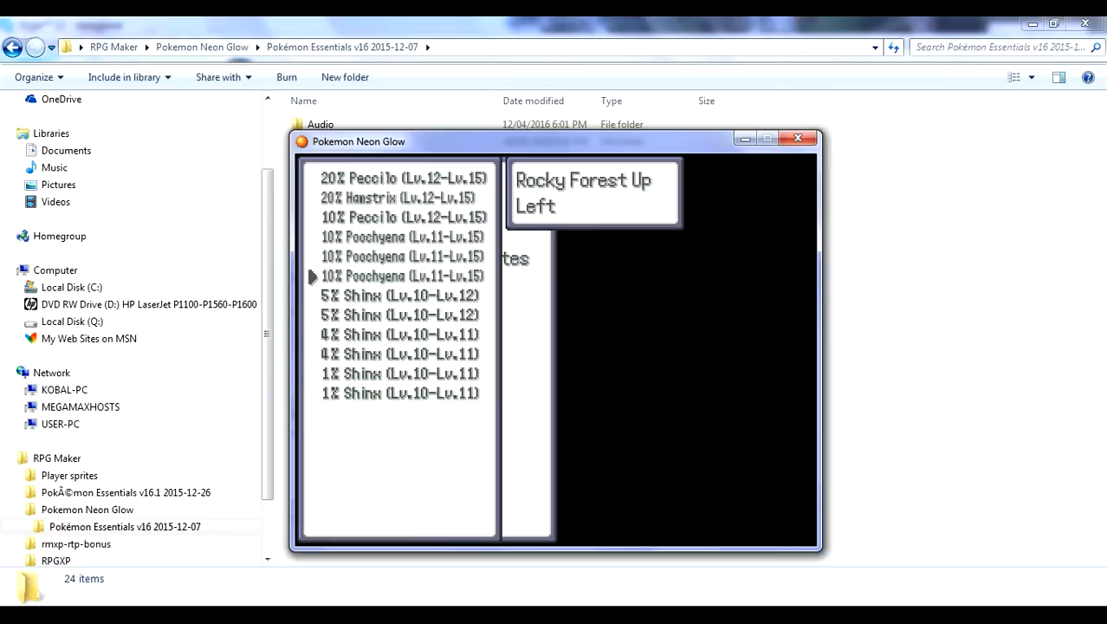
mouse_move(312, 256)
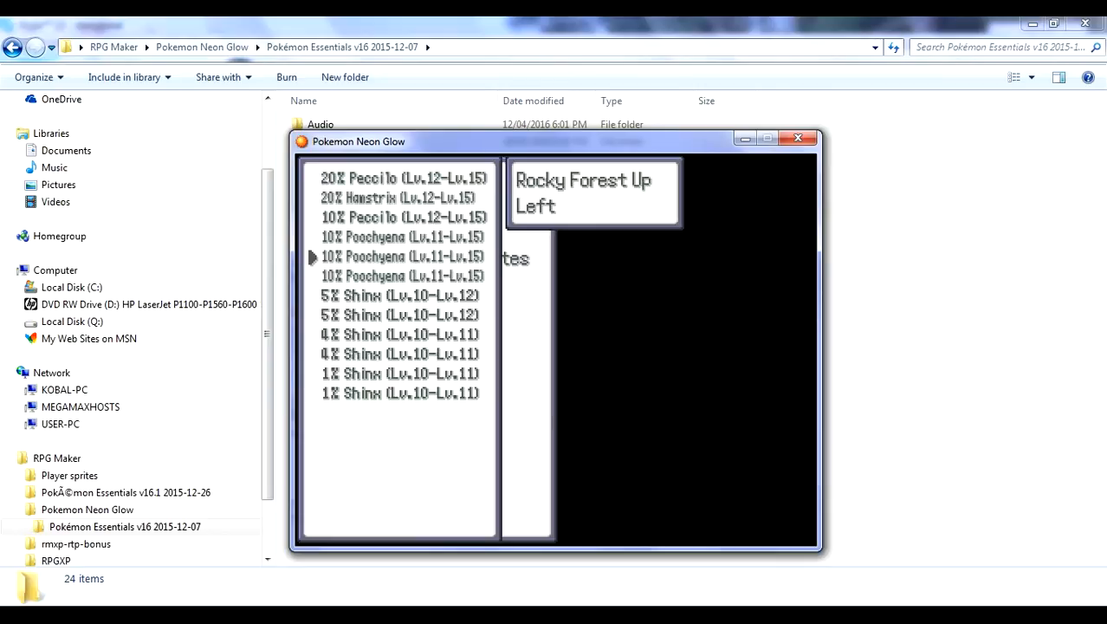
mouse_move(313, 219)
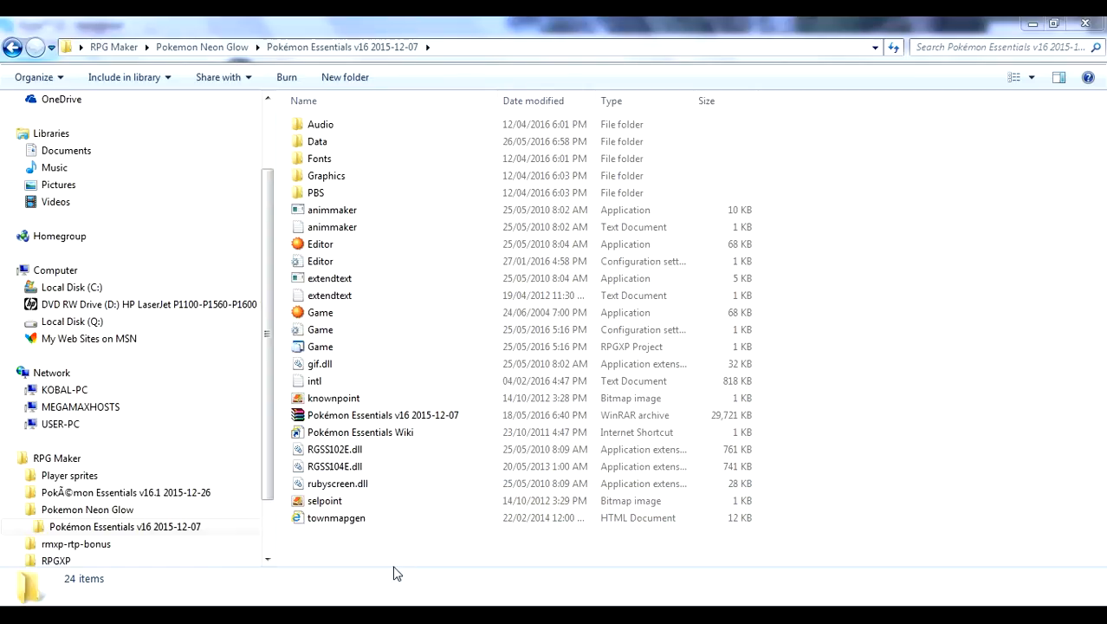
mouse_move(655, 585)
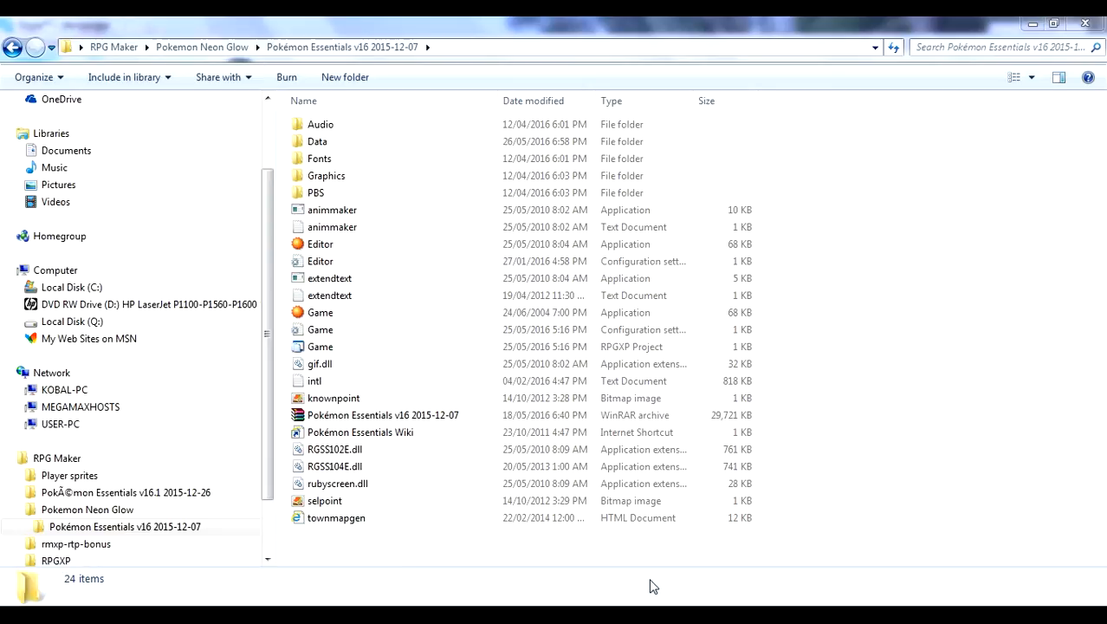
Step: Open the Game RPGXP project file in RPG Maker XP
left_click(319, 243)
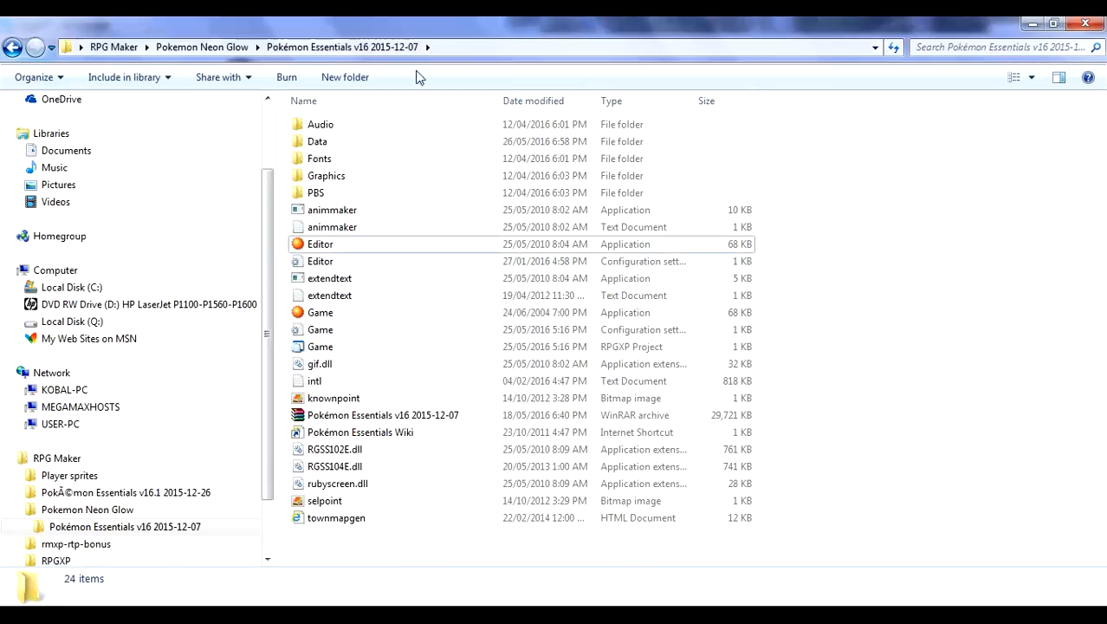
left_click(319, 346)
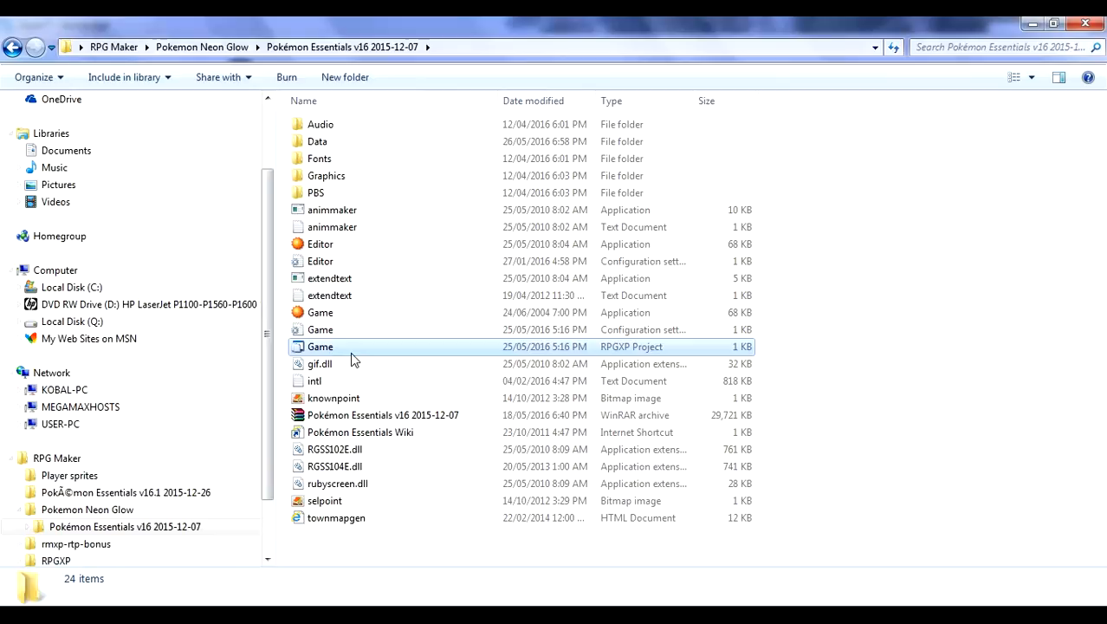
left_click(319, 347)
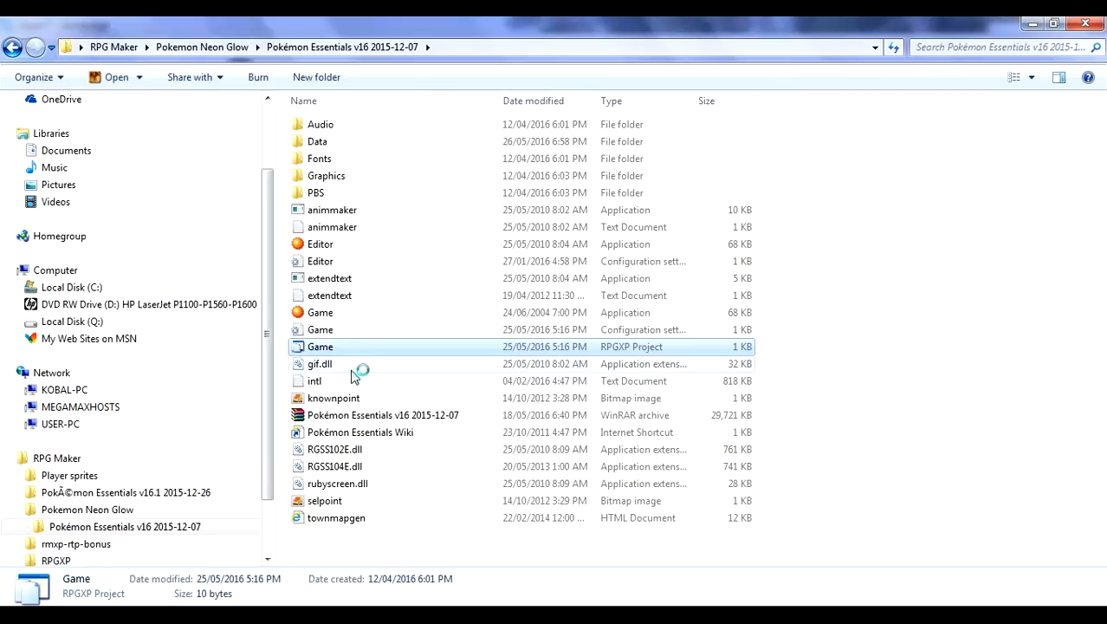
double_click(319, 346)
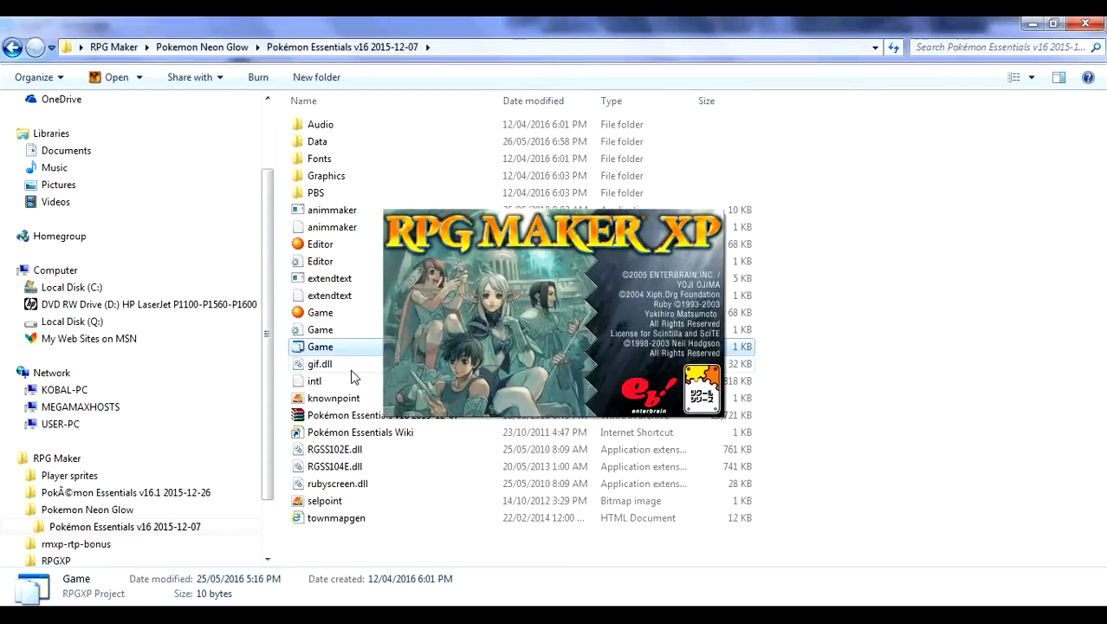
Step: With Granite Town selected, bring up the Script Editor on the Settings script
double_click(319, 346)
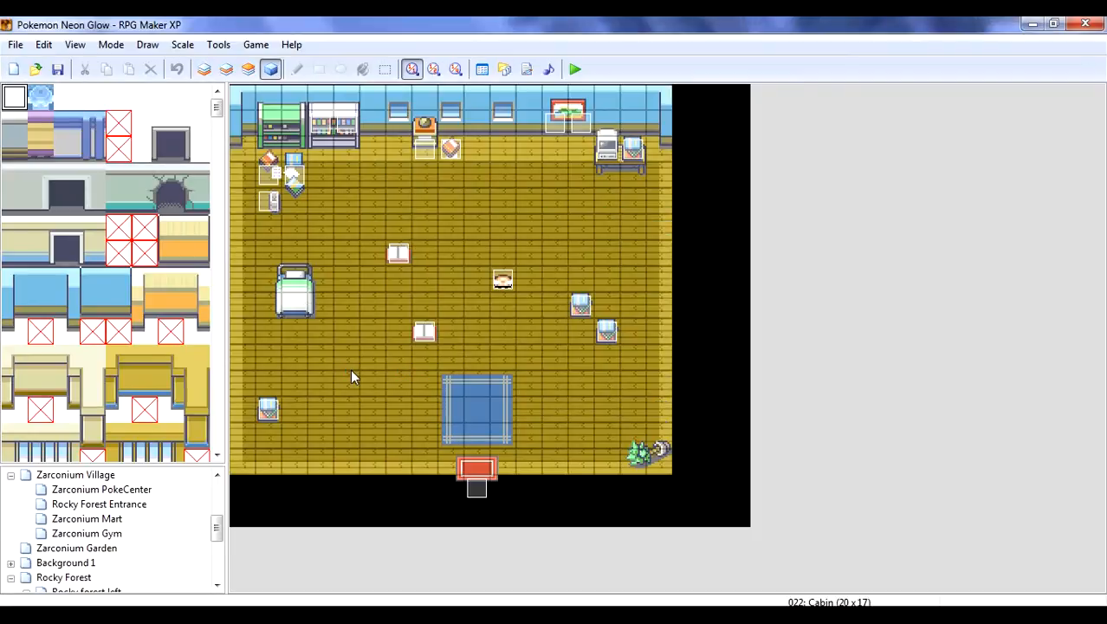
mouse_move(242, 468)
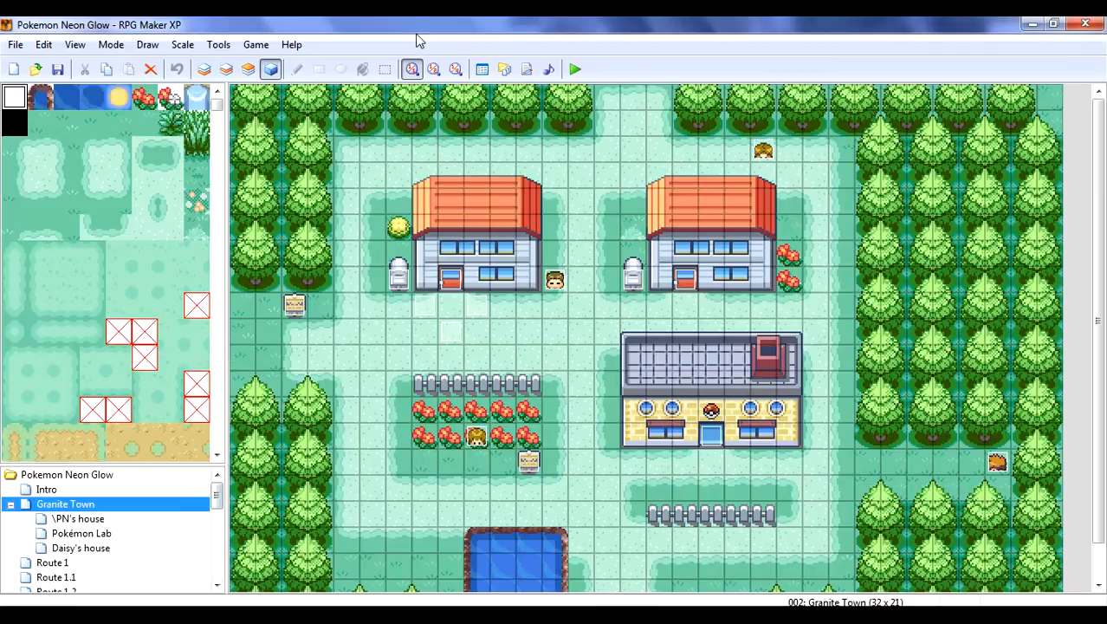
mouse_move(298, 190)
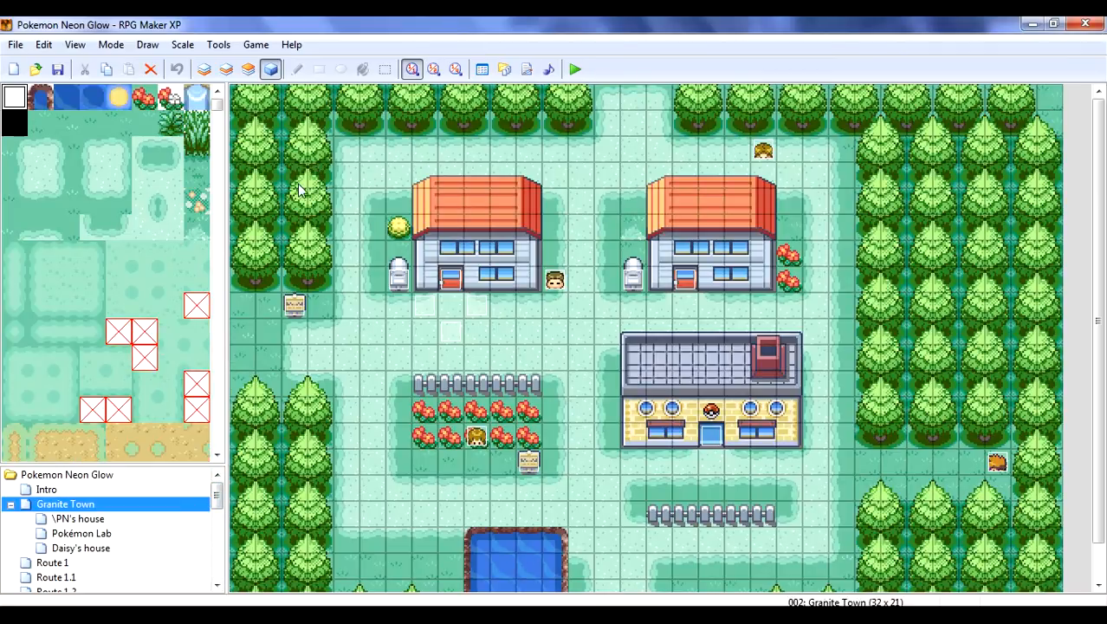
mouse_move(178, 256)
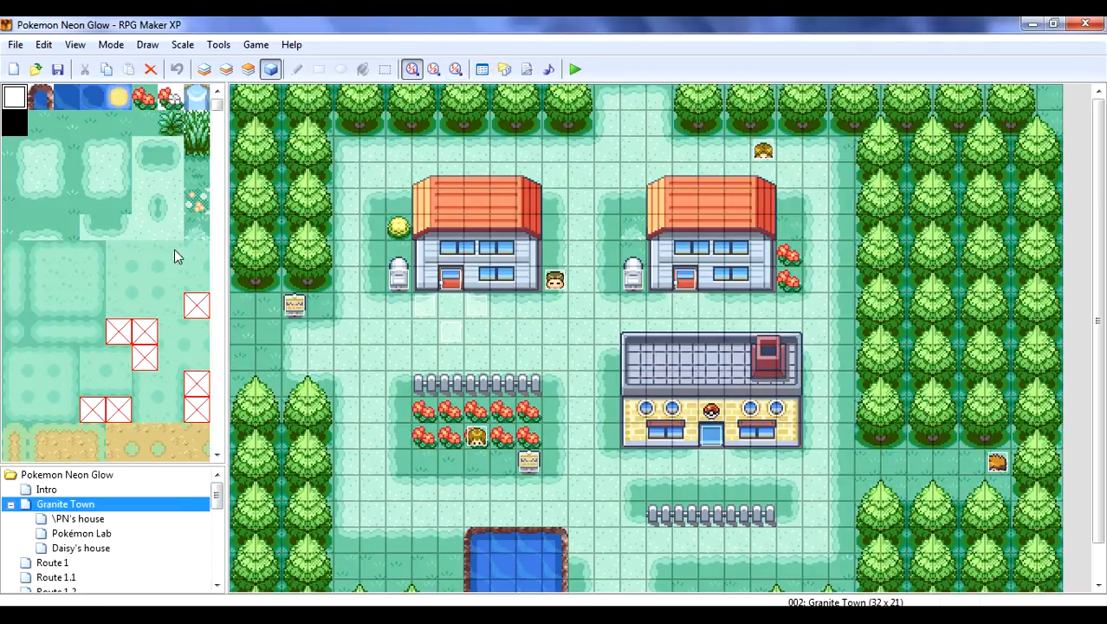
mouse_move(9, 217)
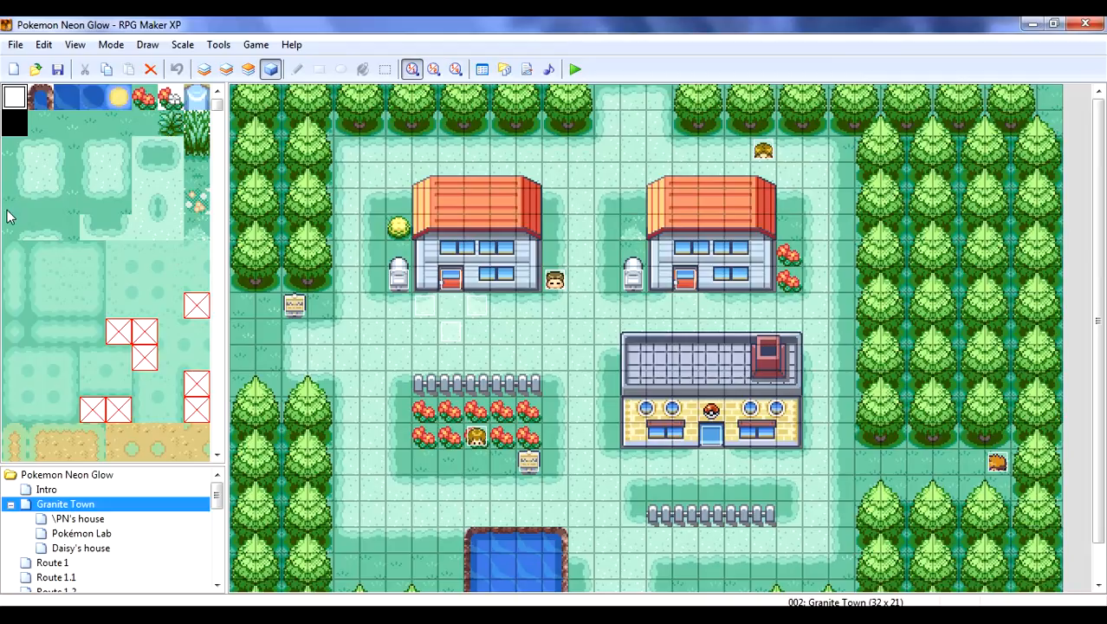
mouse_move(547, 70)
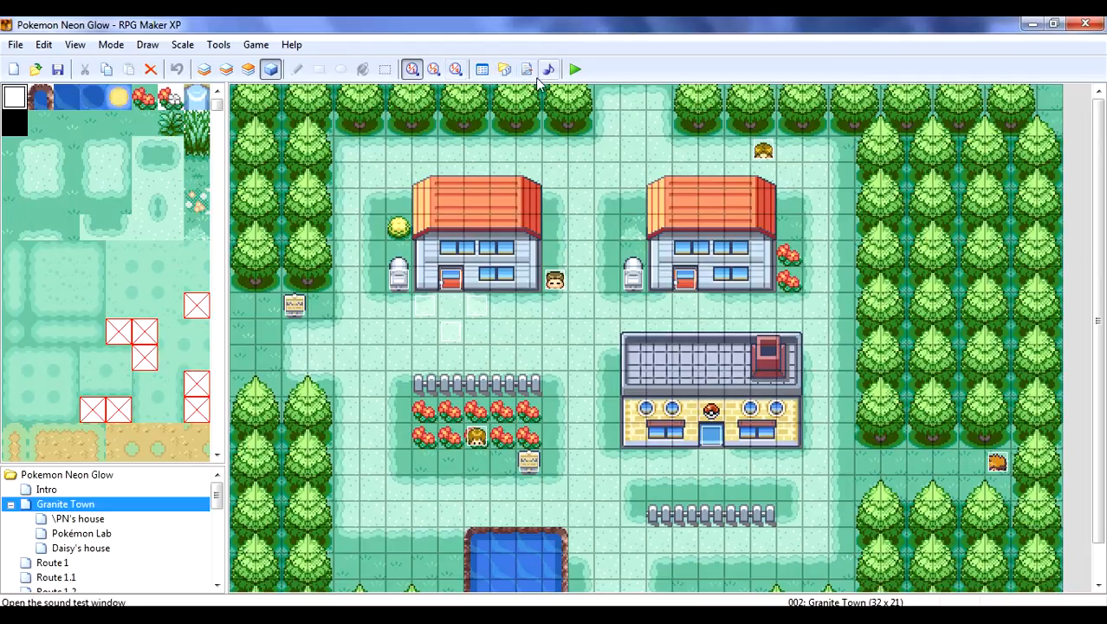
mouse_move(527, 69)
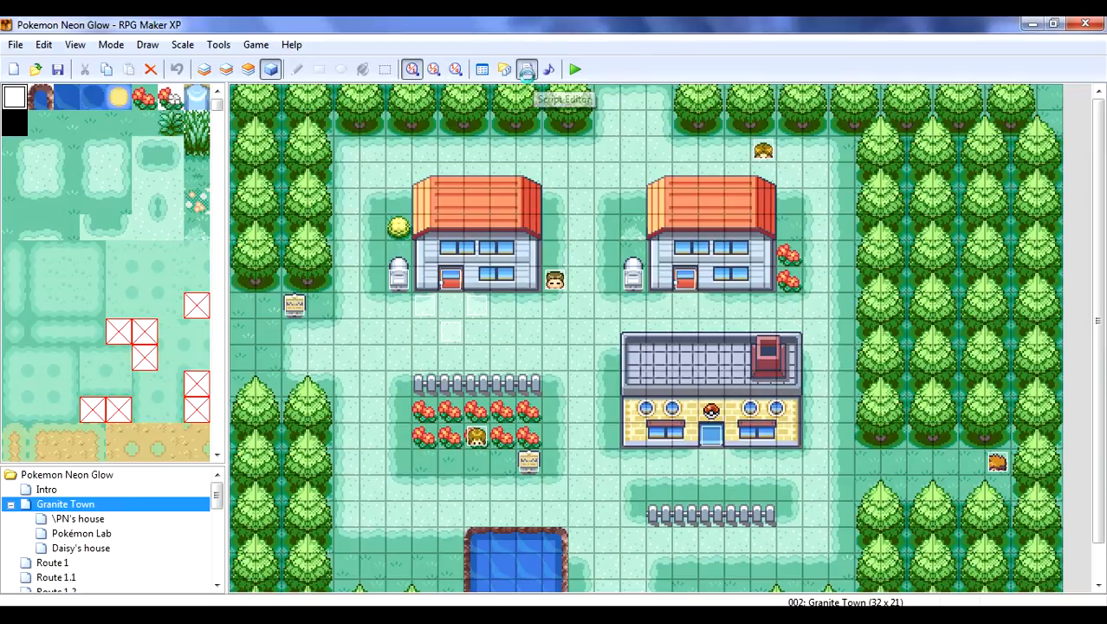
left_click(527, 69)
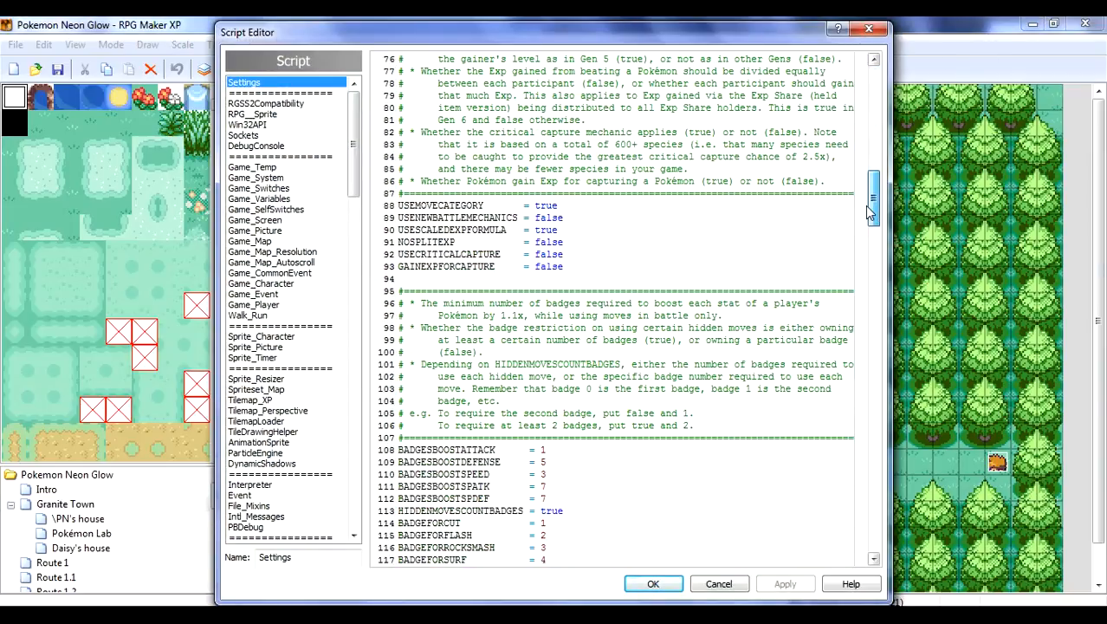
Step: Scroll to pbDexNames, edit the dex names and apply the change to the Settings script
scroll("down", 3)
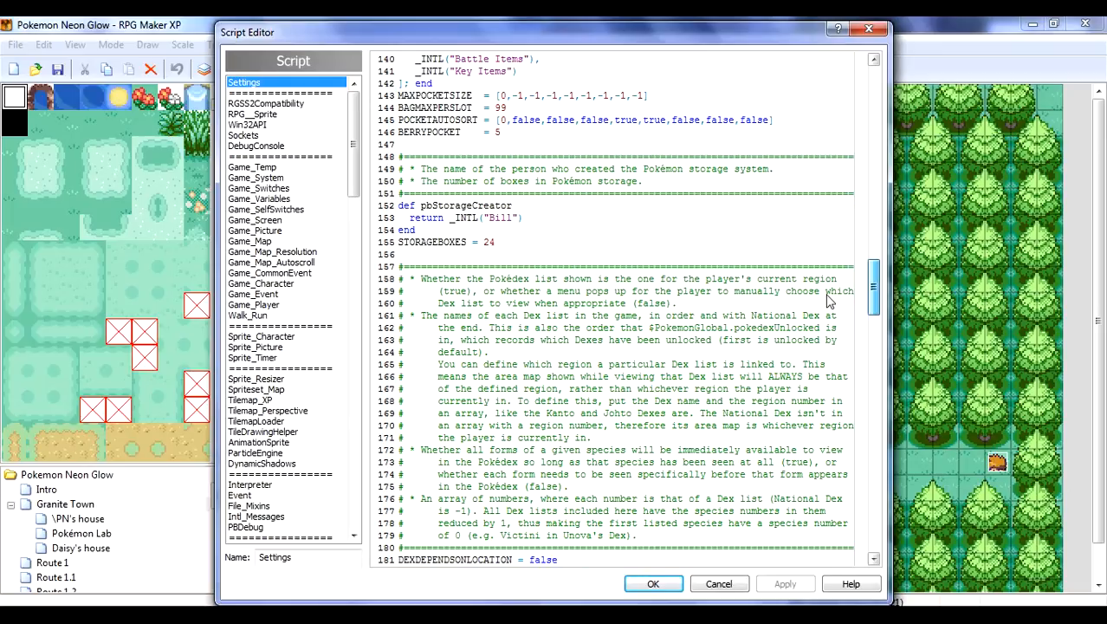
scroll("down", 3)
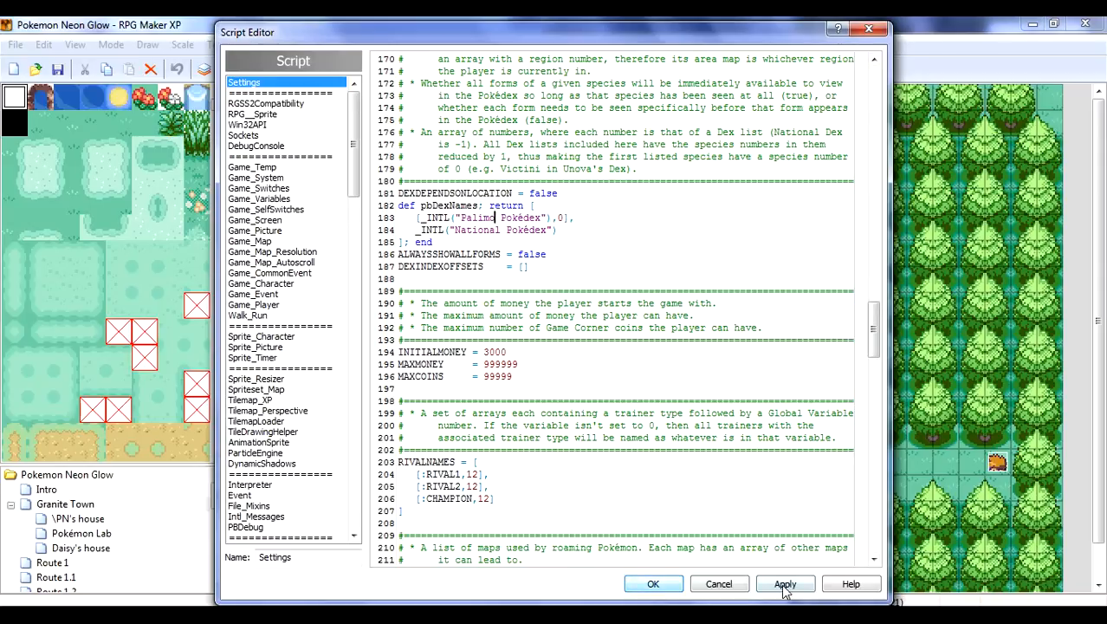
left_click(653, 582)
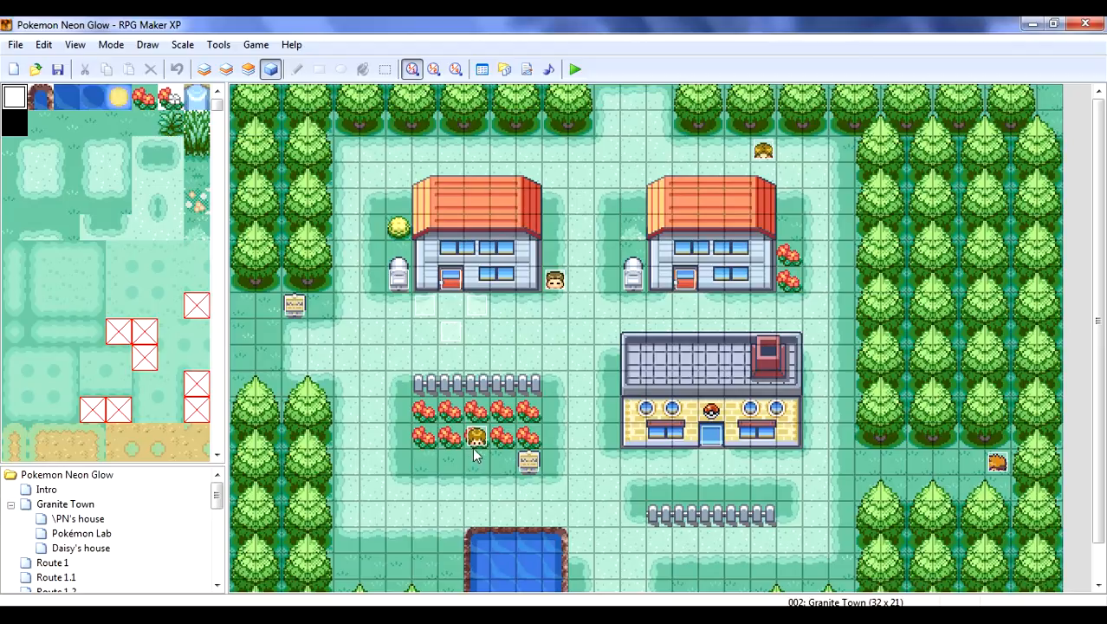
mouse_move(772, 444)
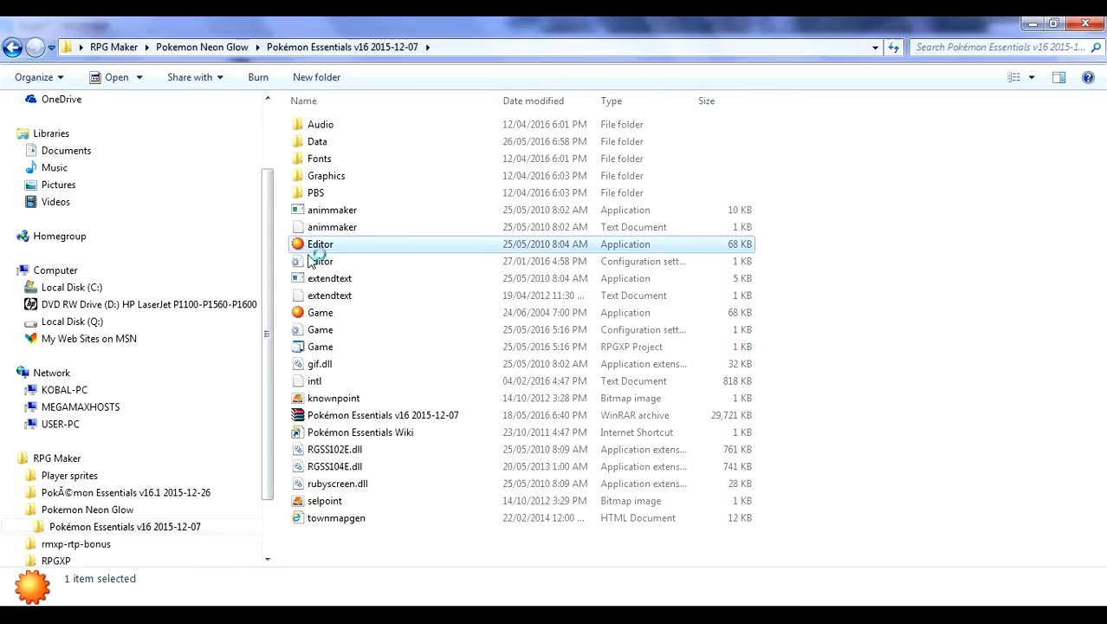
Step: Launch the Editor application from the Pokémon Essentials v16 folder
double_click(318, 243)
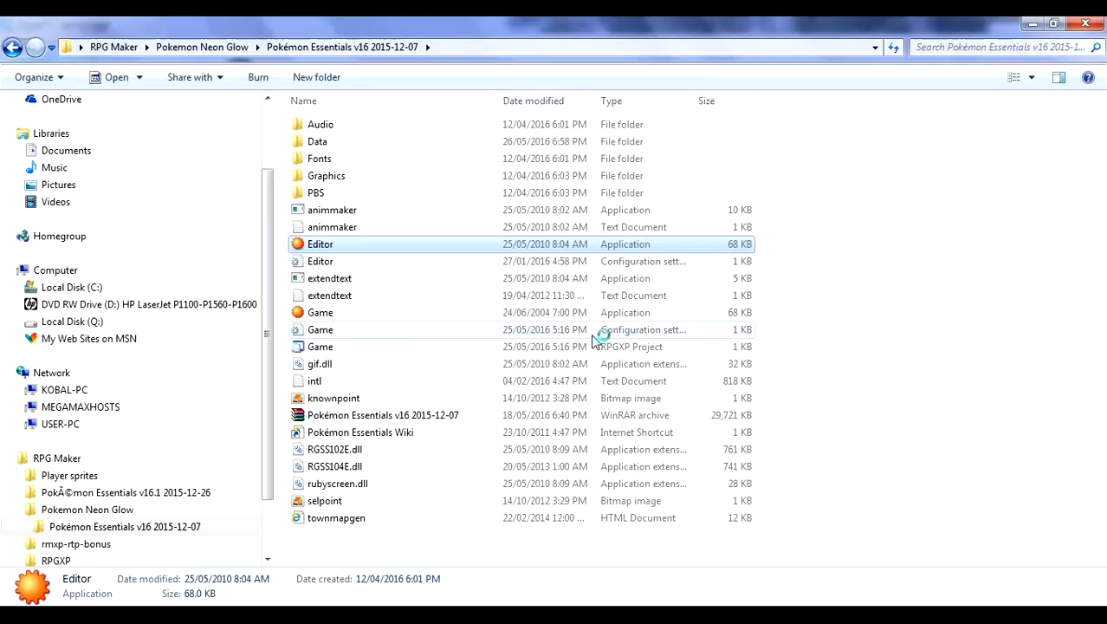
double_click(319, 242)
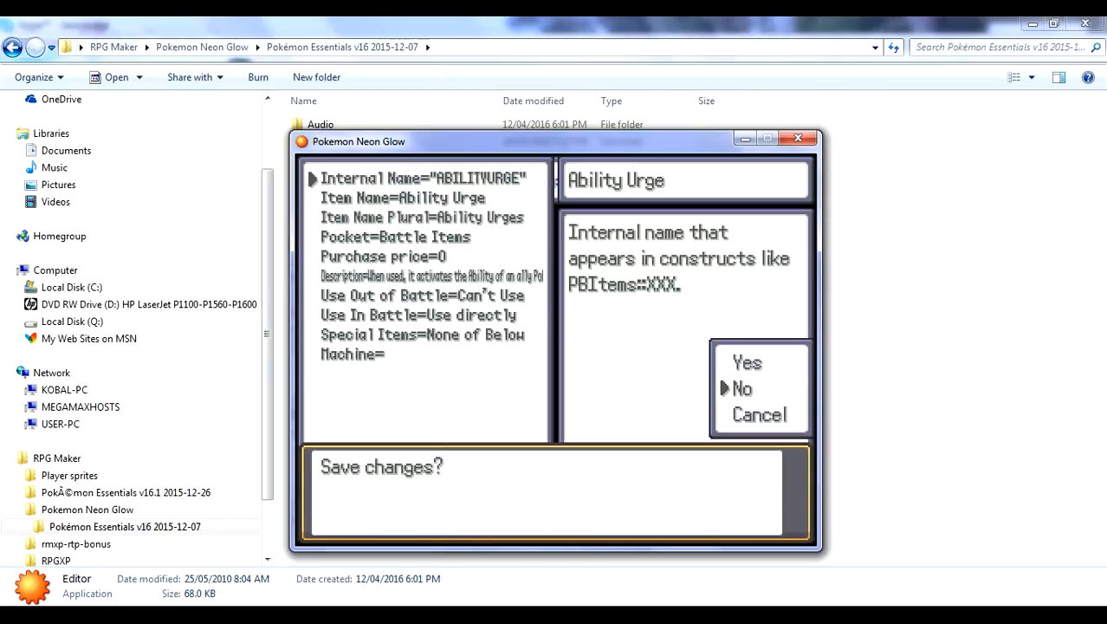
Step: Decline saving the item, then view Dex 1's options in the regional dexes editor
left_click(742, 388)
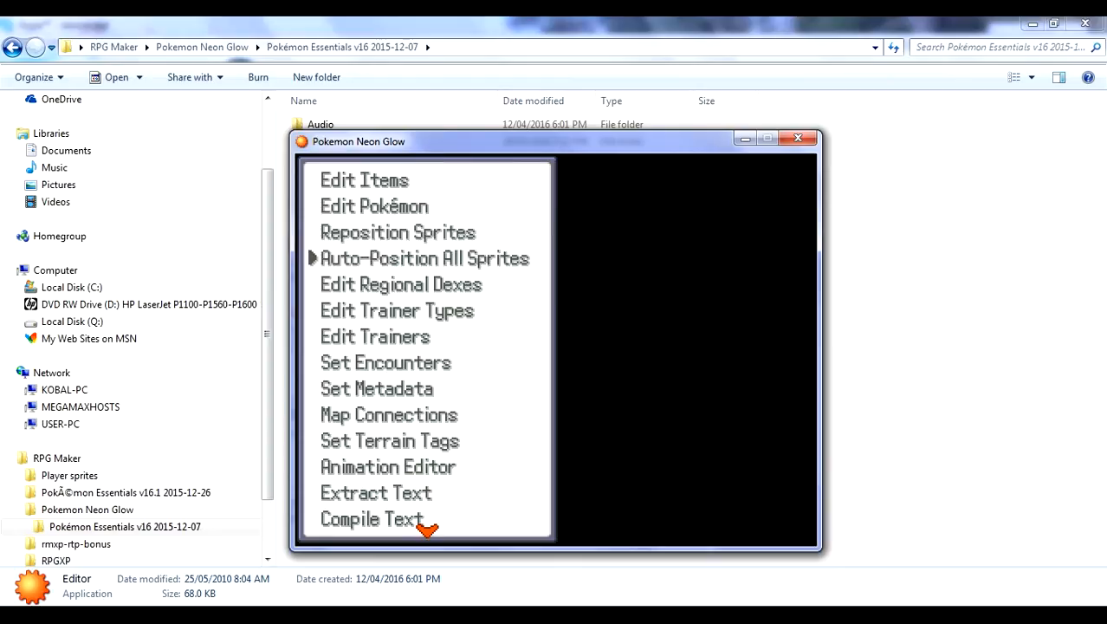
left_click(371, 518)
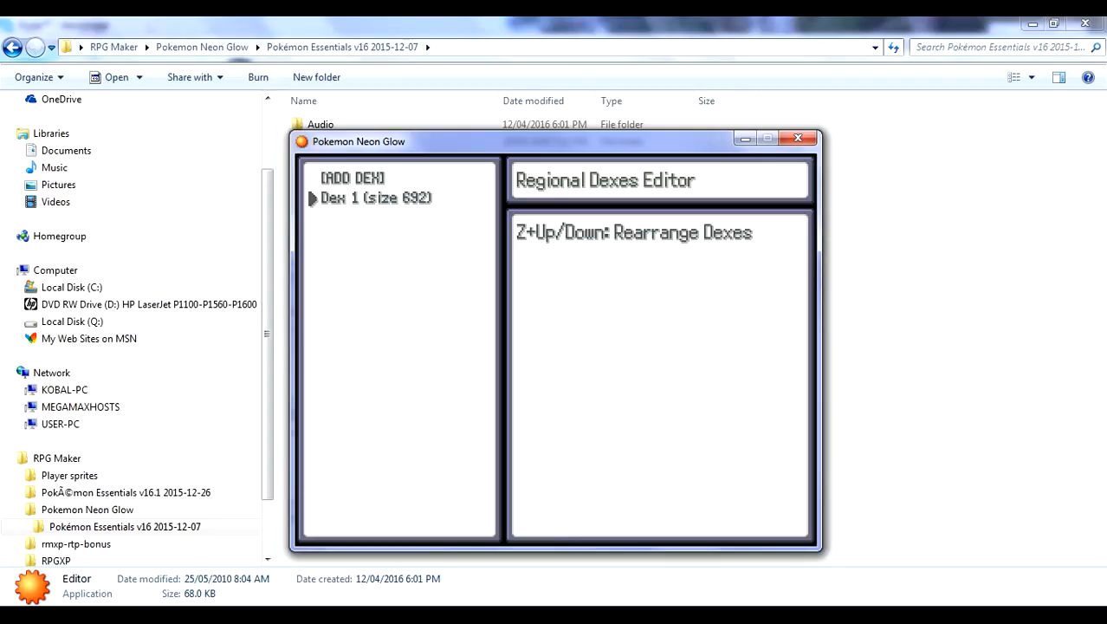
left_click(376, 197)
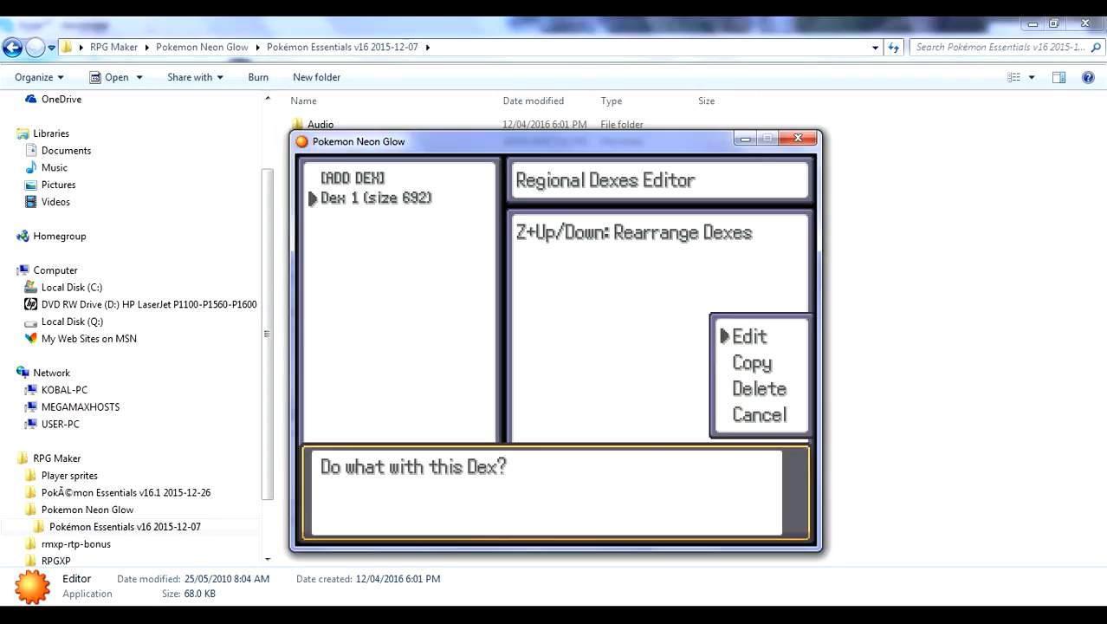
left_click(749, 336)
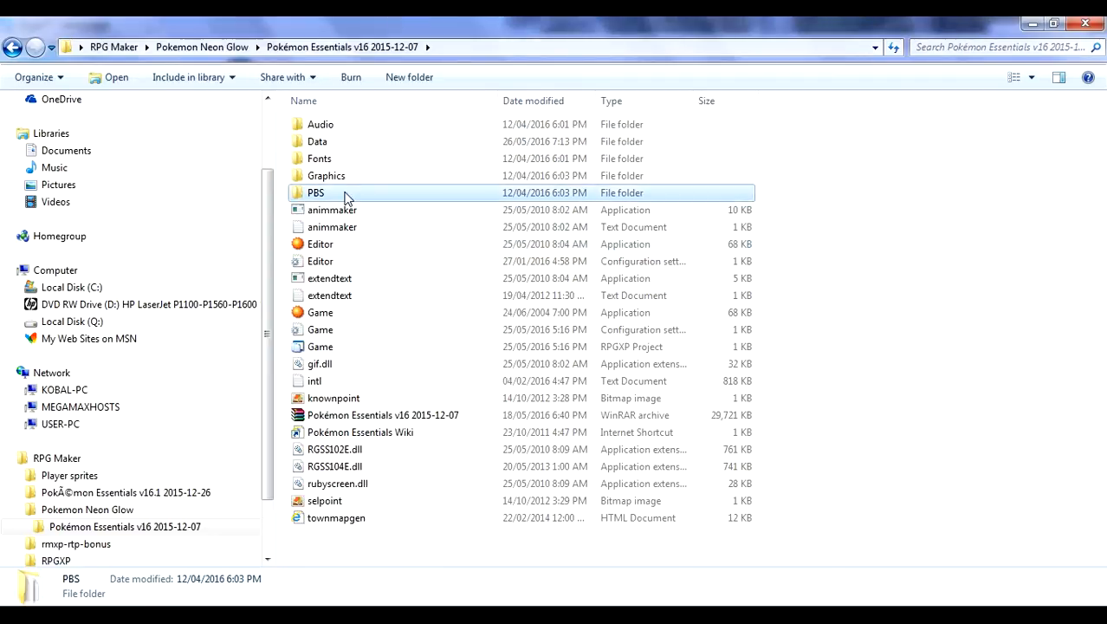
Step: Edit Abomasnow in the Pokémon species editor and save, hitting a NameError
double_click(315, 192)
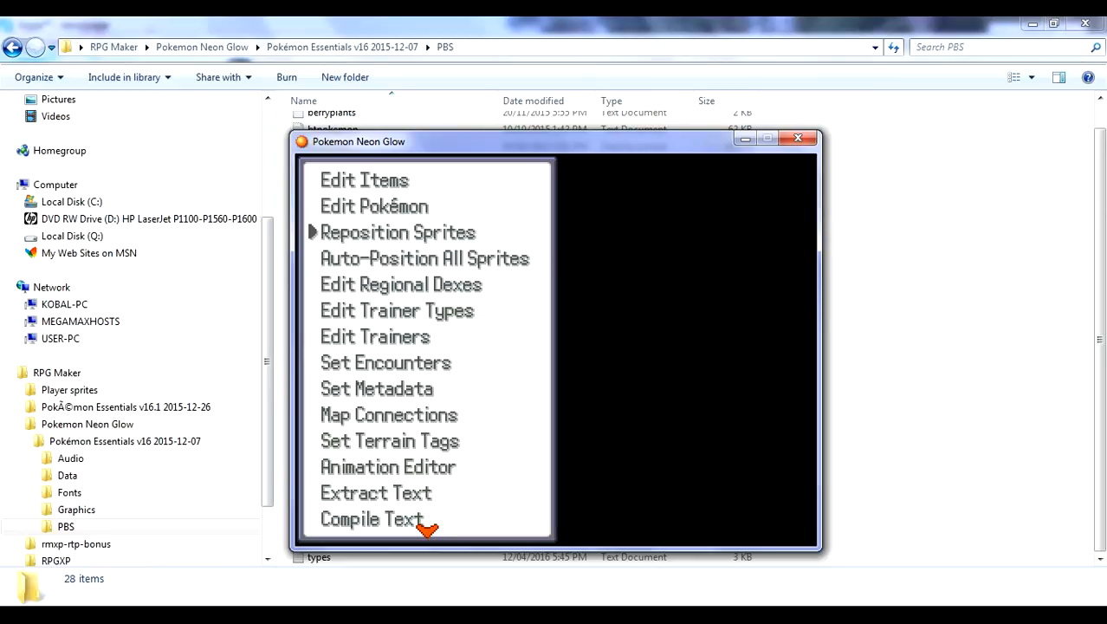
left_click(371, 519)
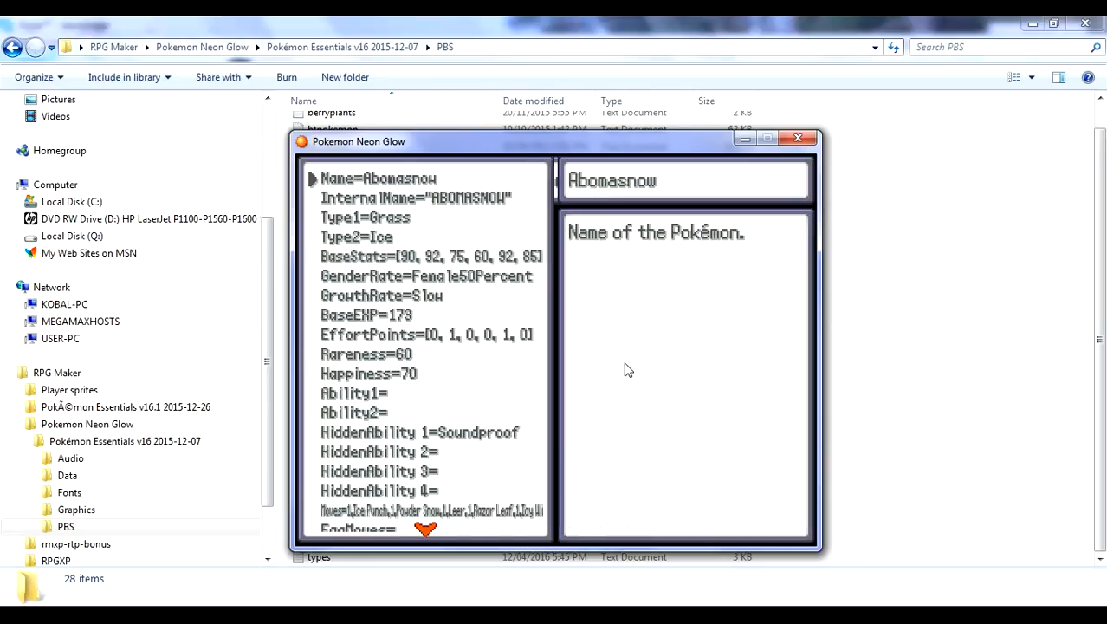
mouse_move(928, 429)
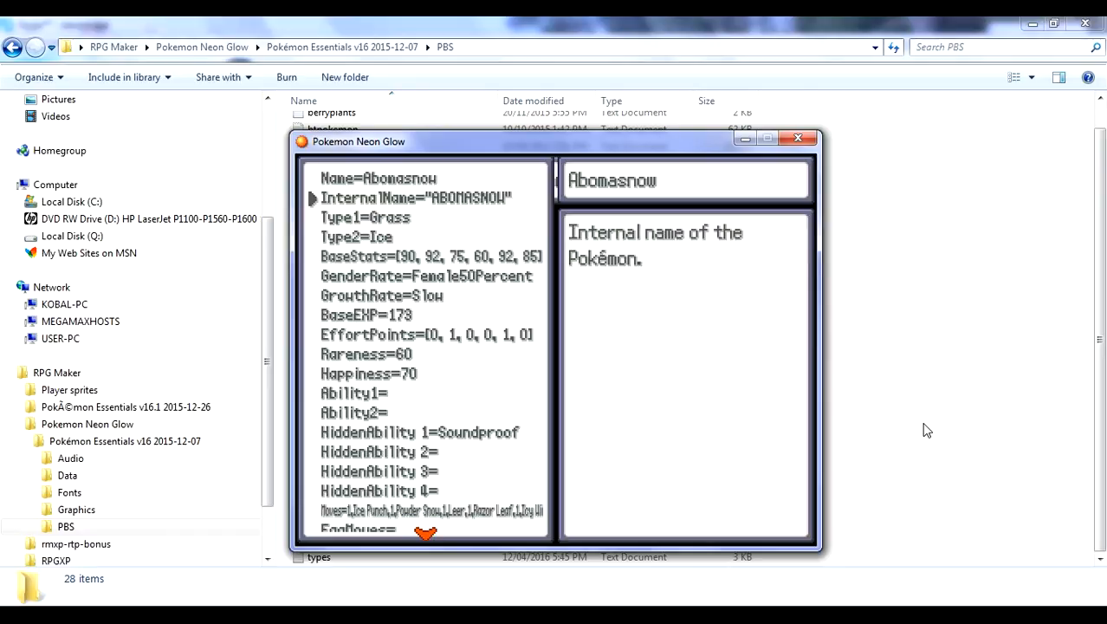
left_click(363, 219)
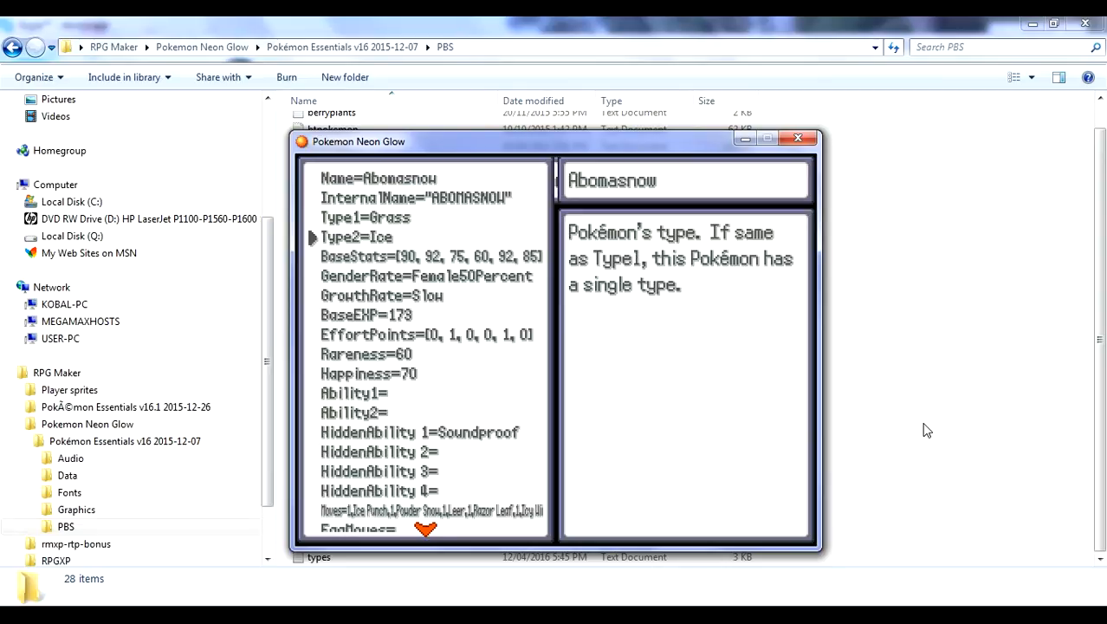
mouse_move(928, 388)
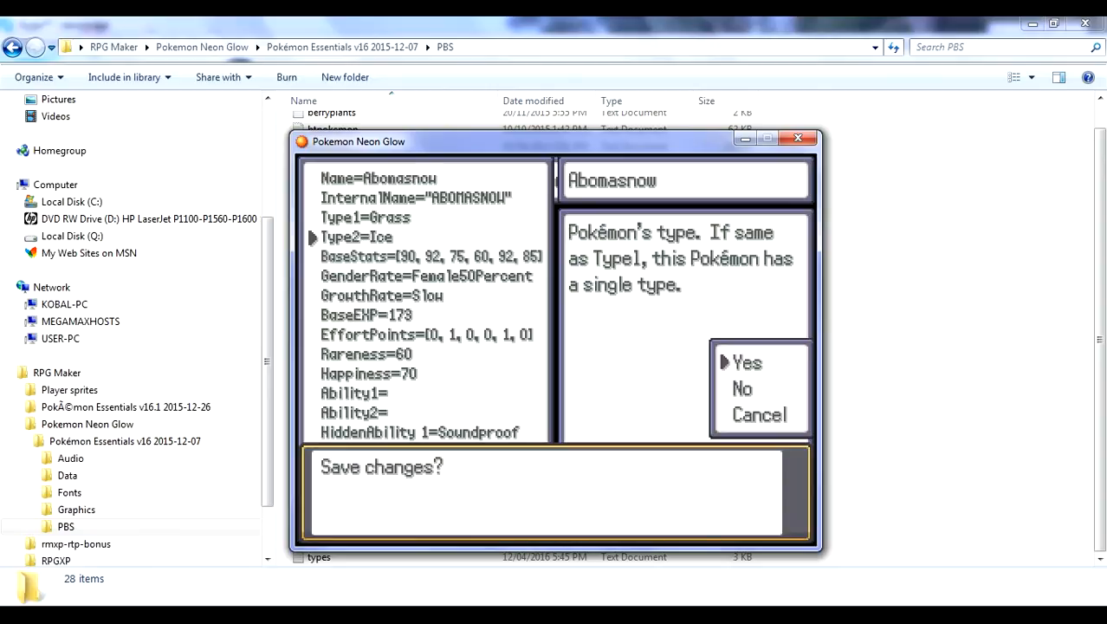
left_click(747, 362)
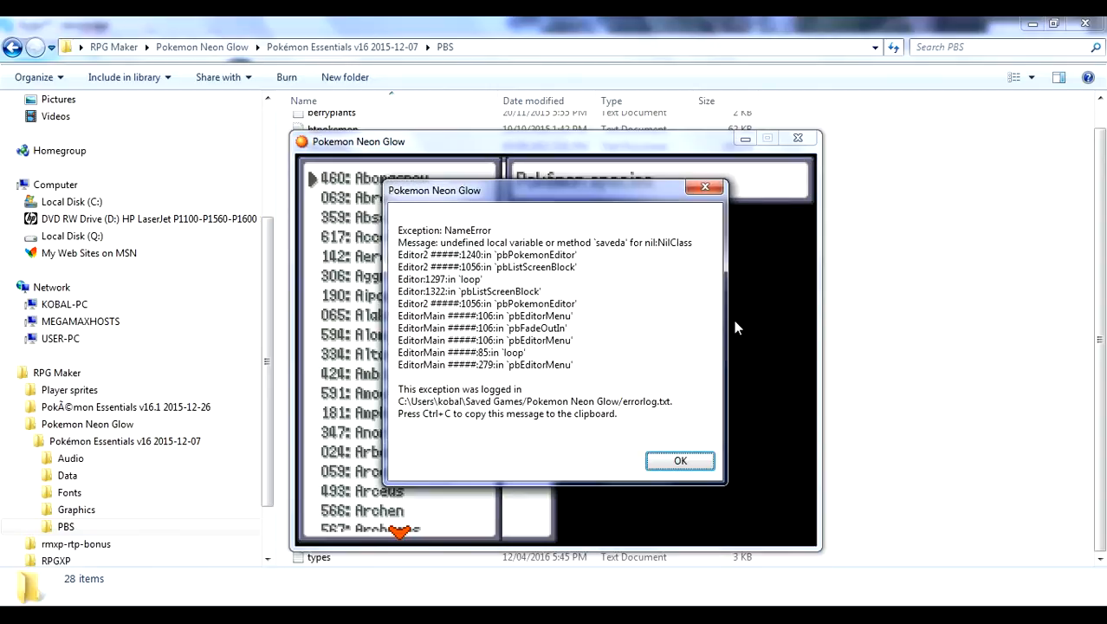
Step: Dismiss the error message and return to the Essentials v16 game folder
left_click(679, 461)
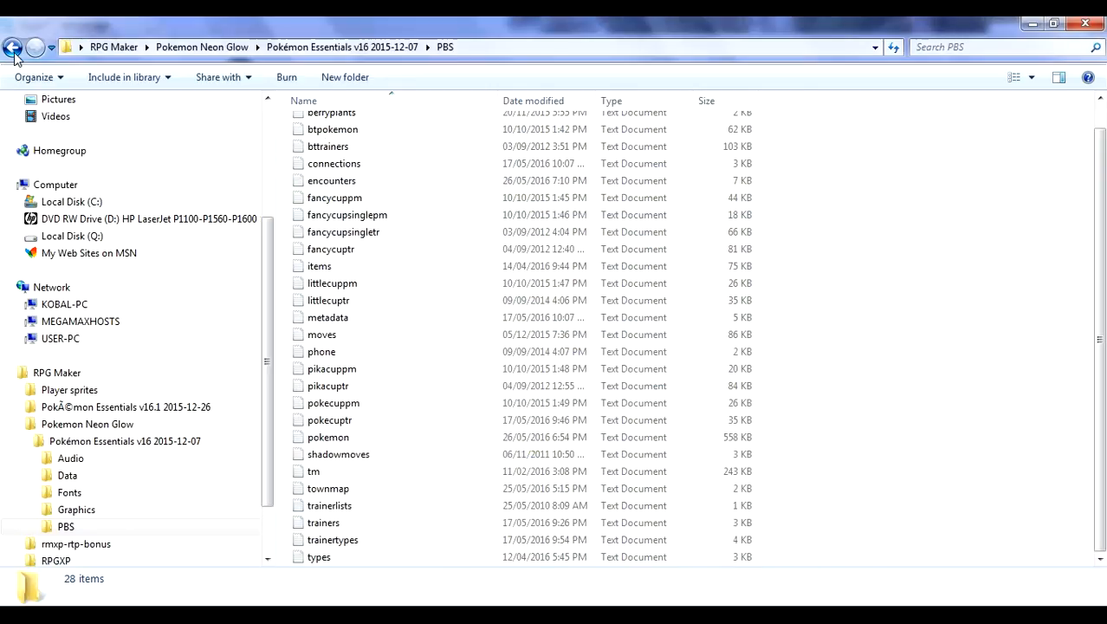
left_click(14, 47)
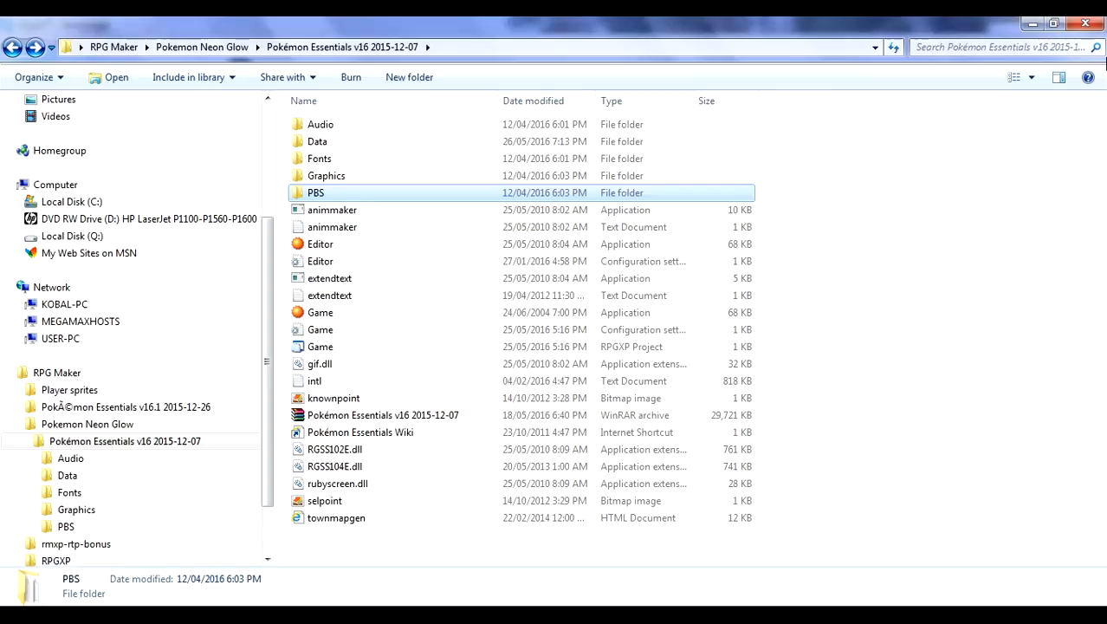
mouse_move(447, 597)
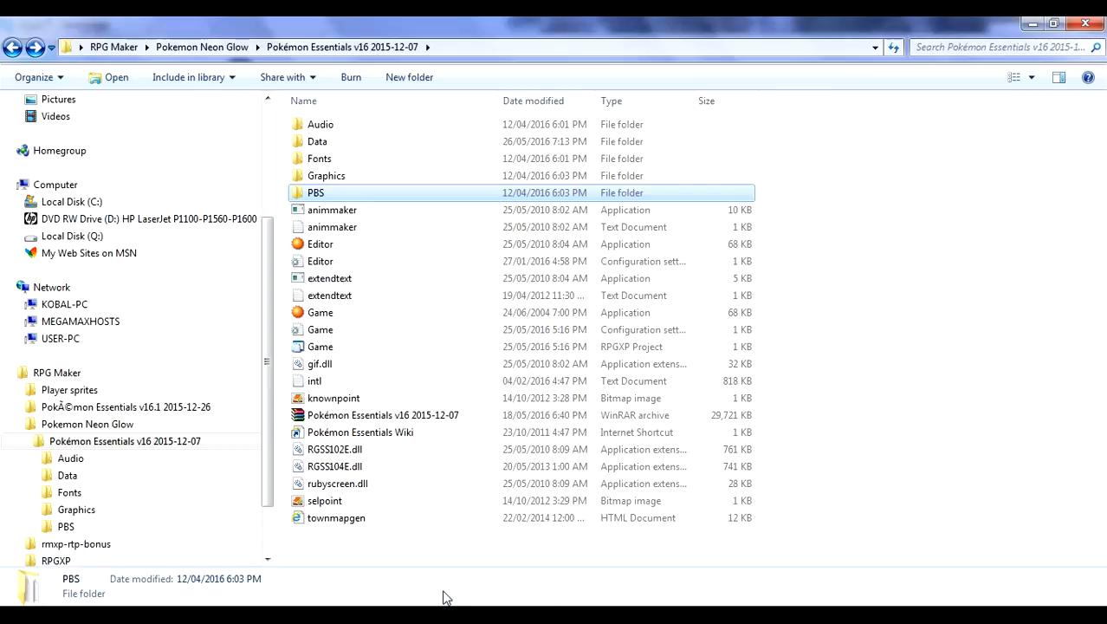
mouse_move(641, 603)
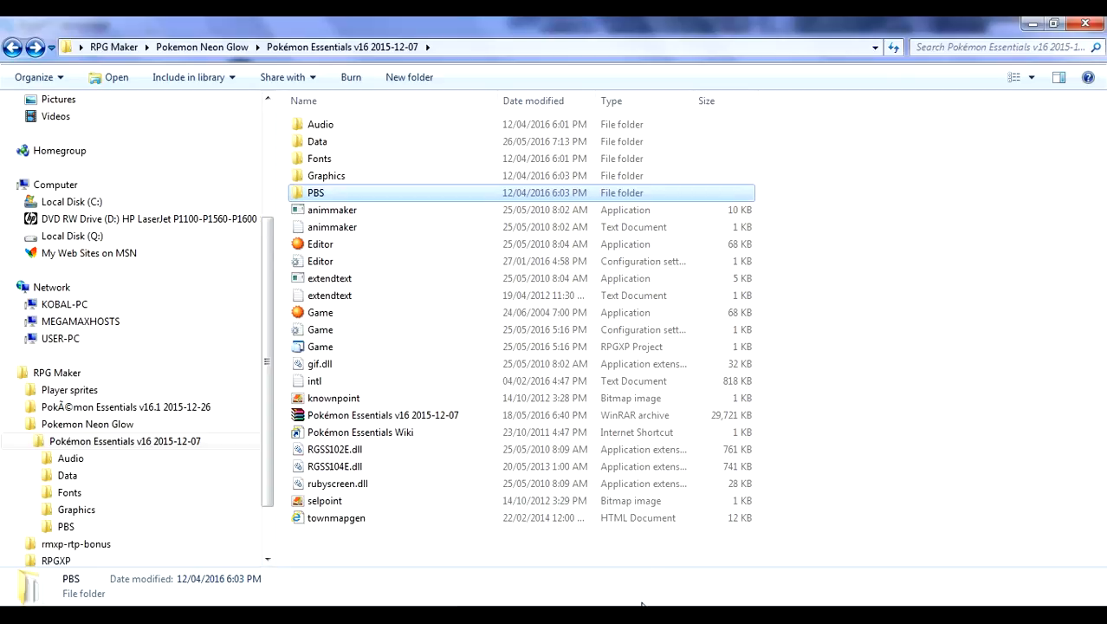